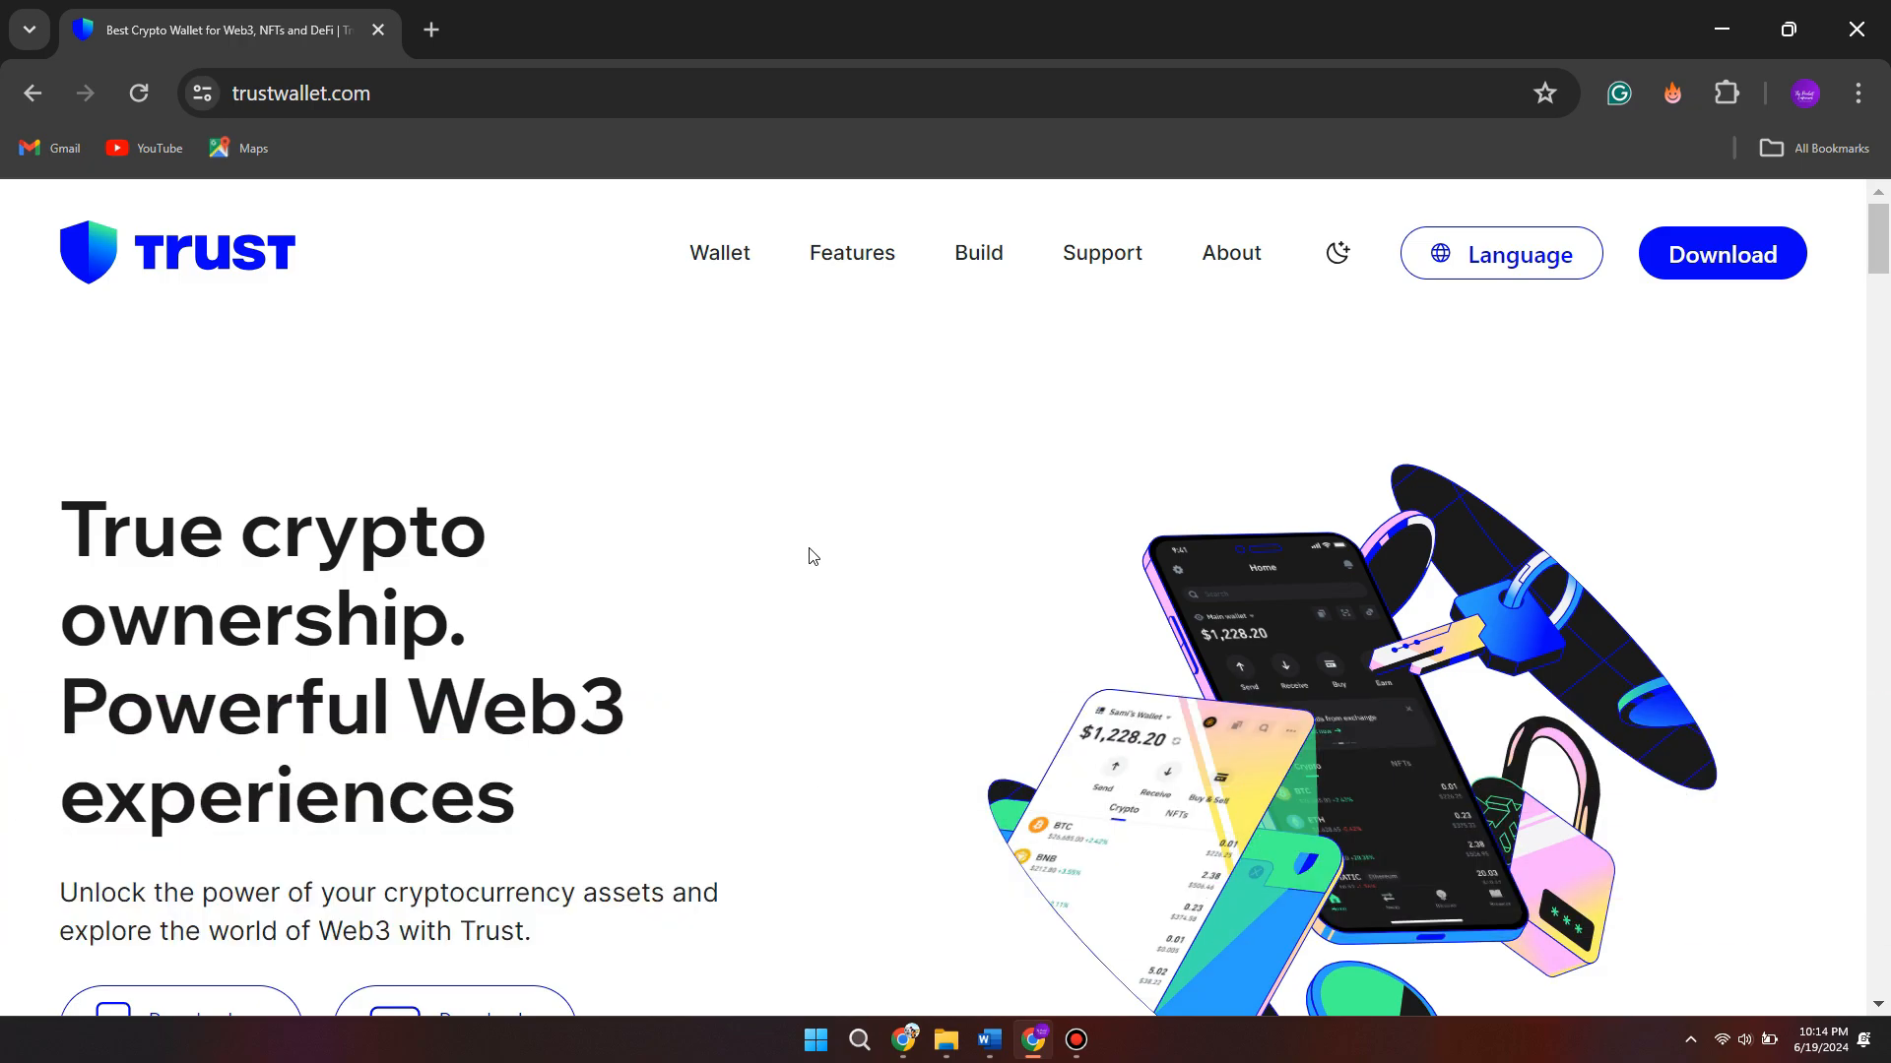
mouse_move(803, 561)
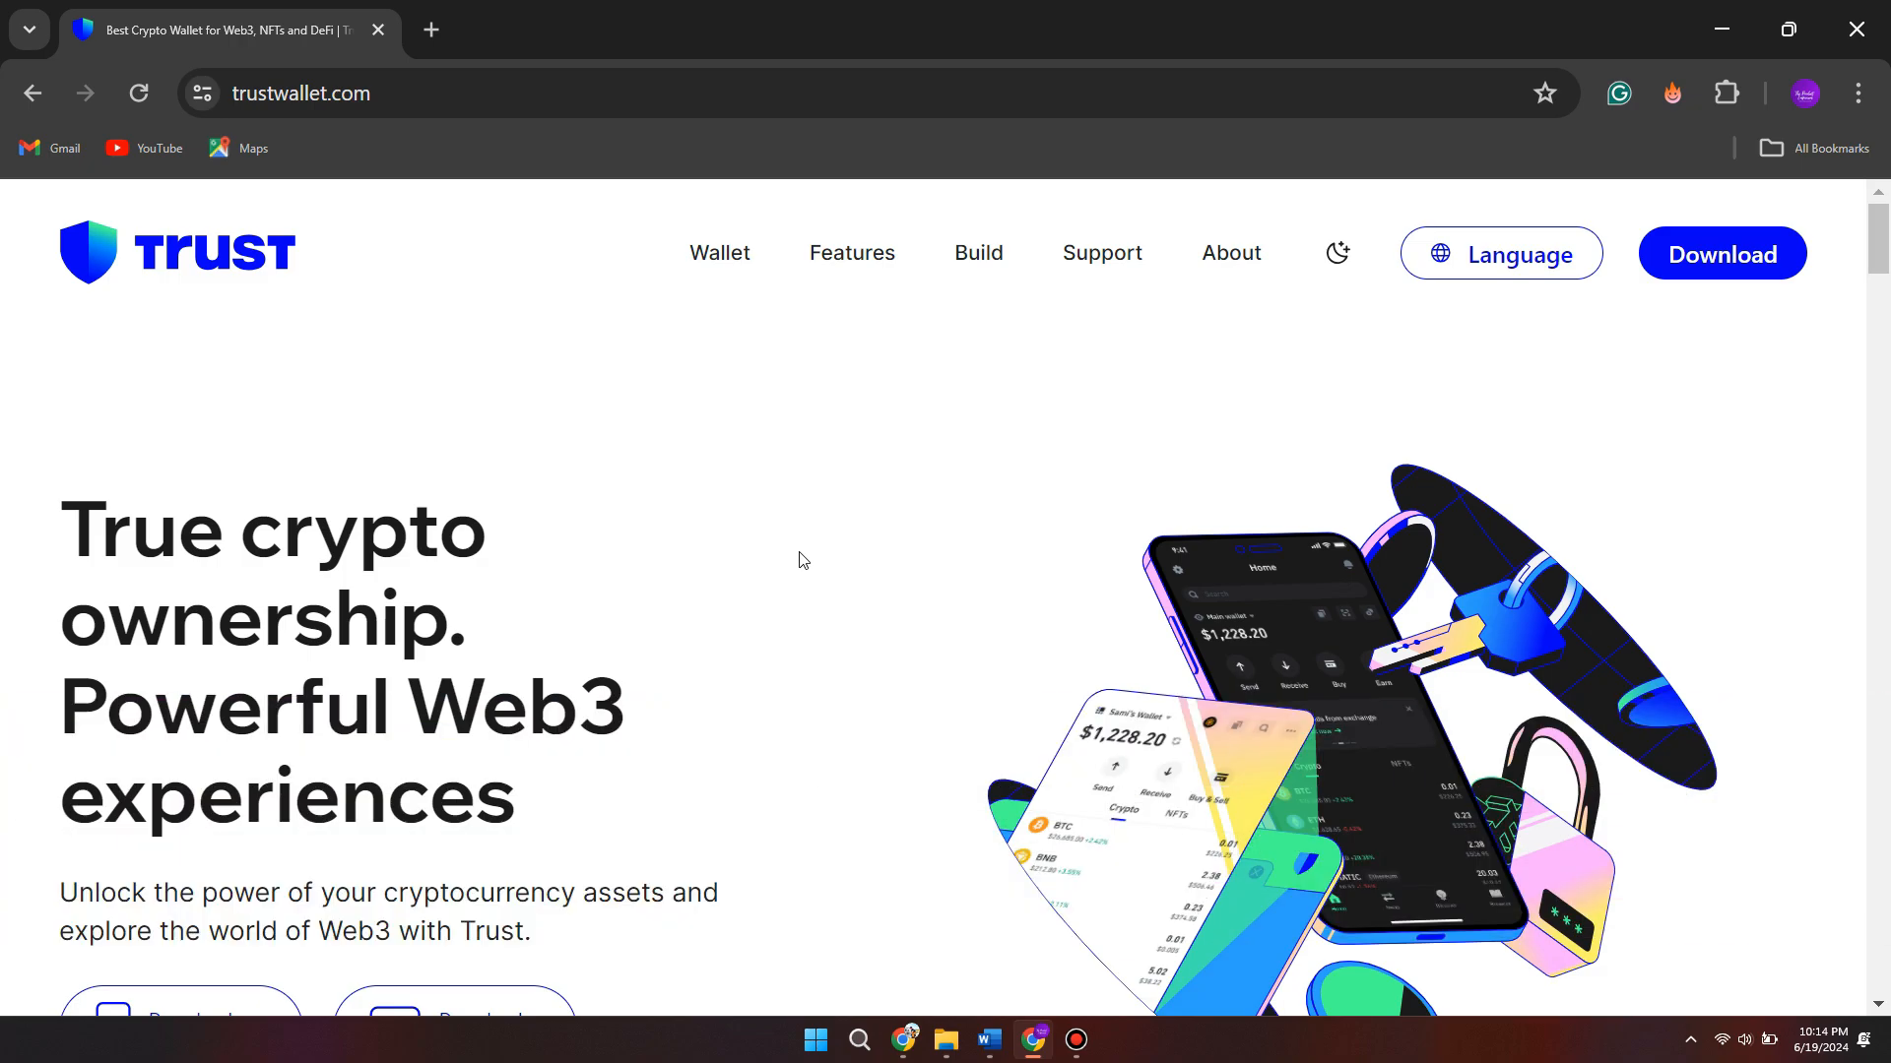
scroll("down", 3)
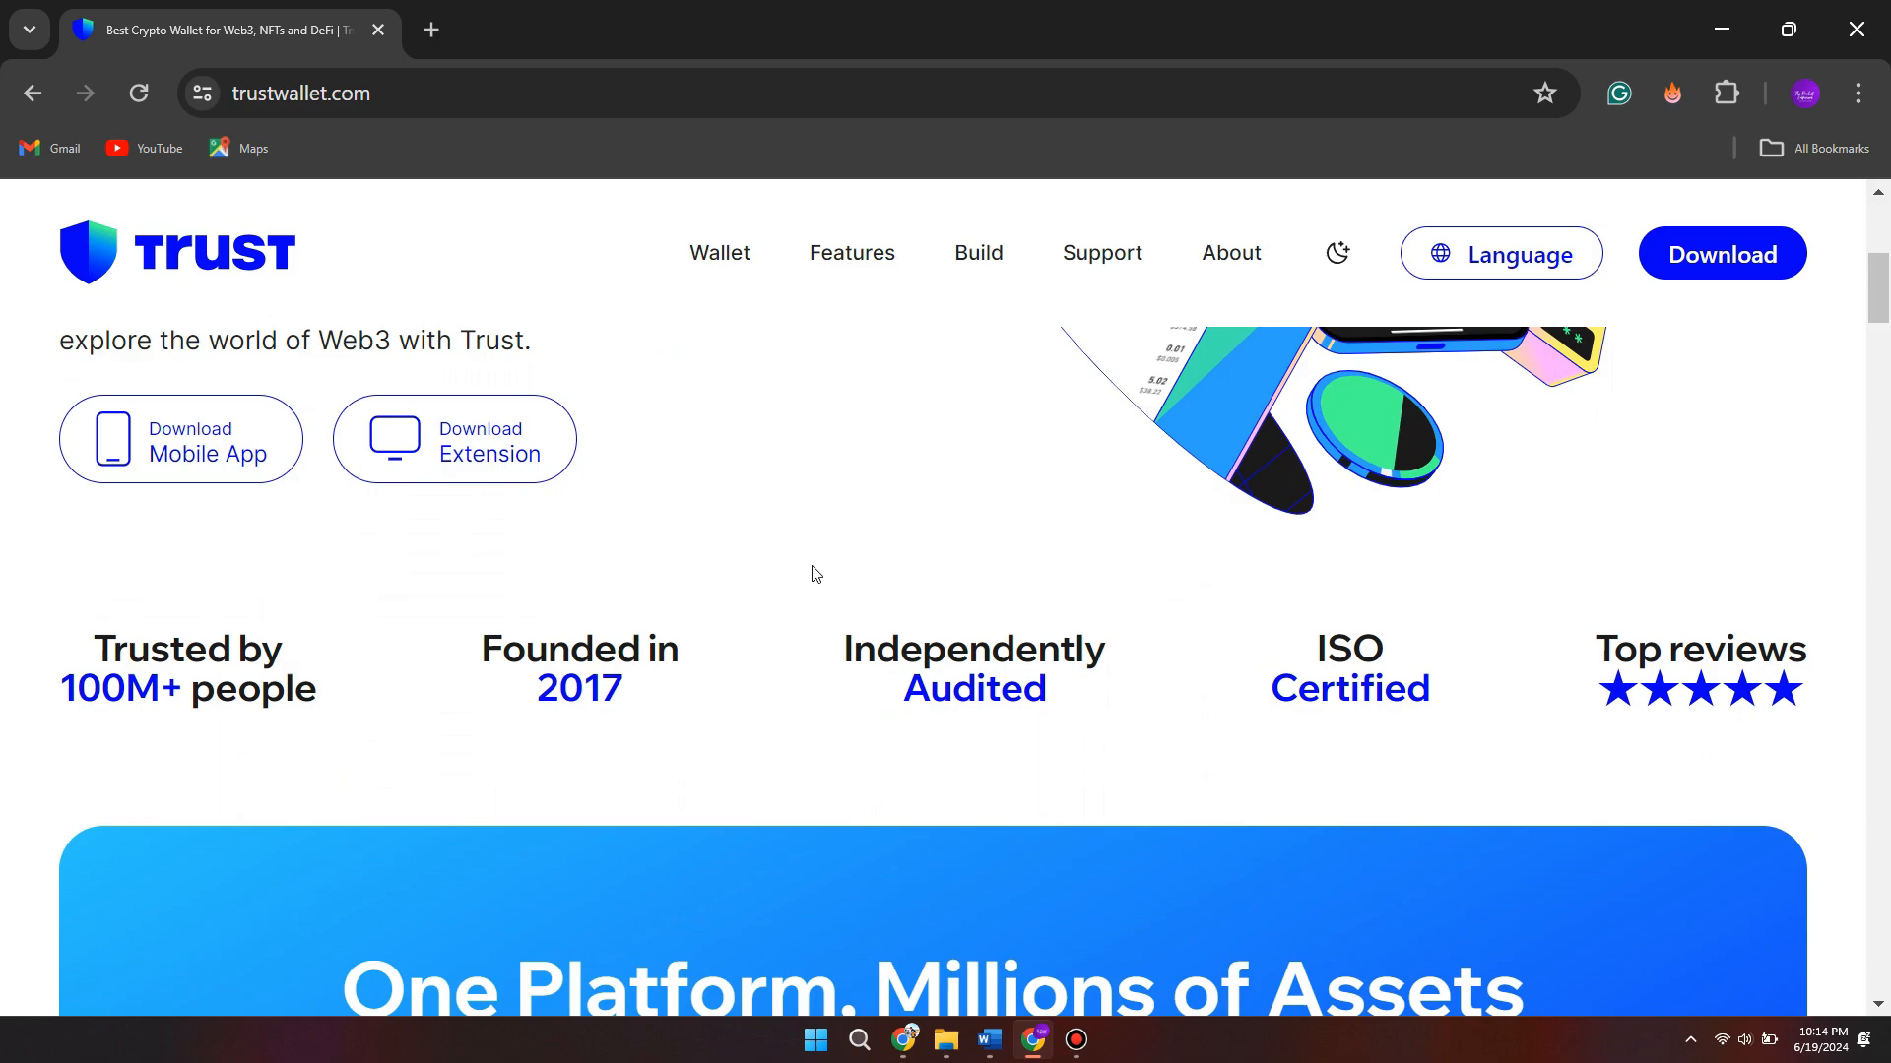
scroll("down", 3)
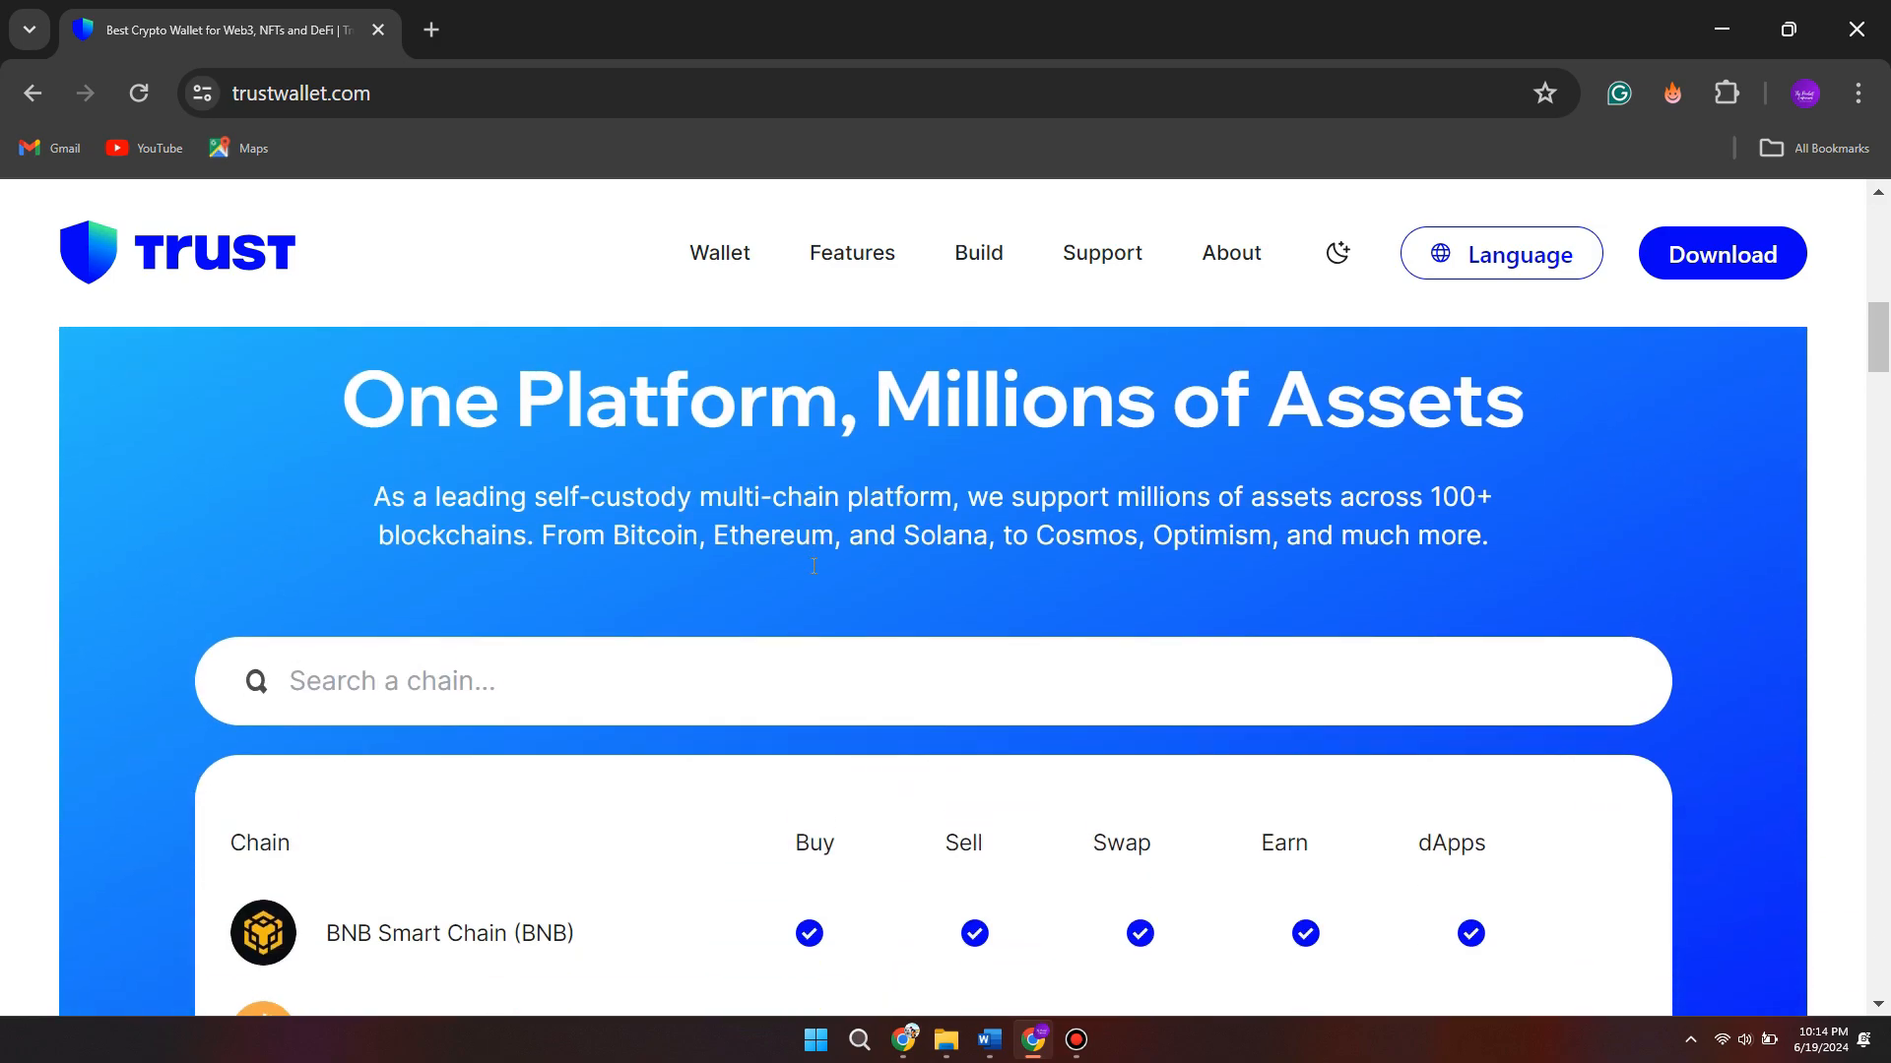
scroll("down", 3)
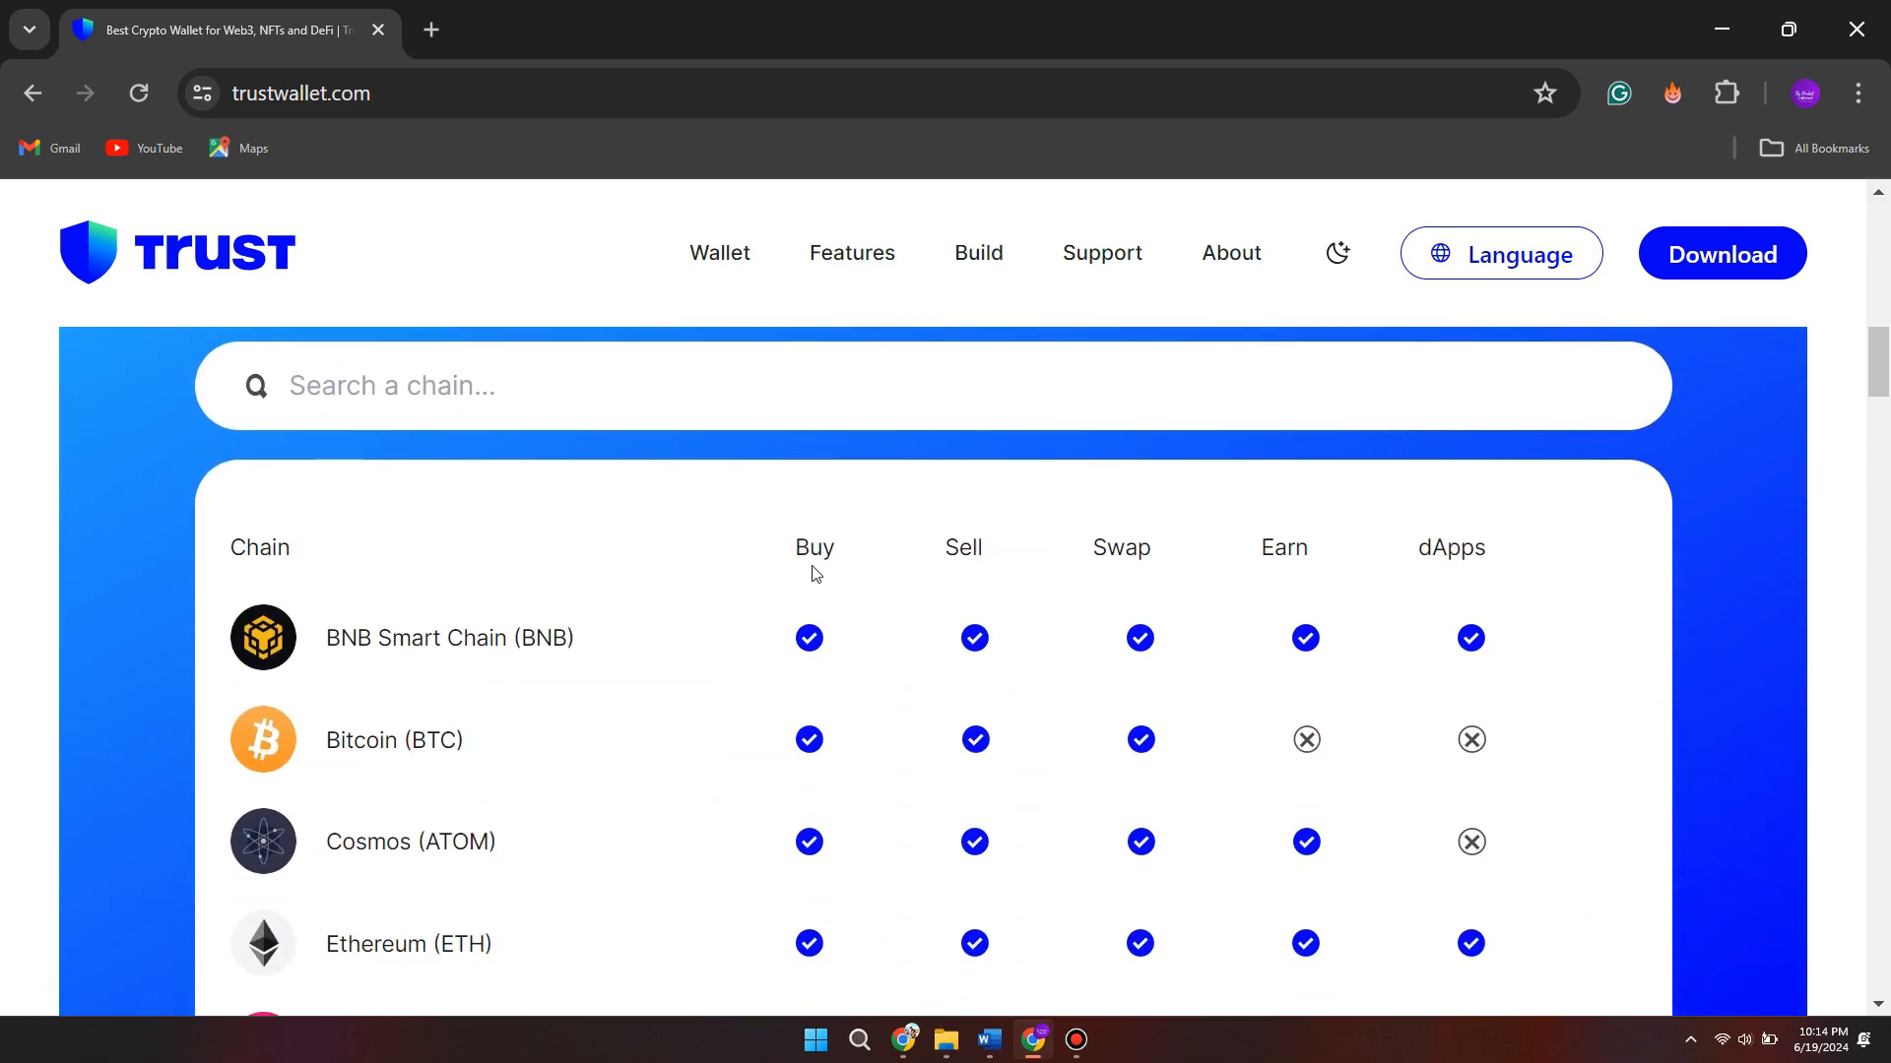
scroll("down", 3)
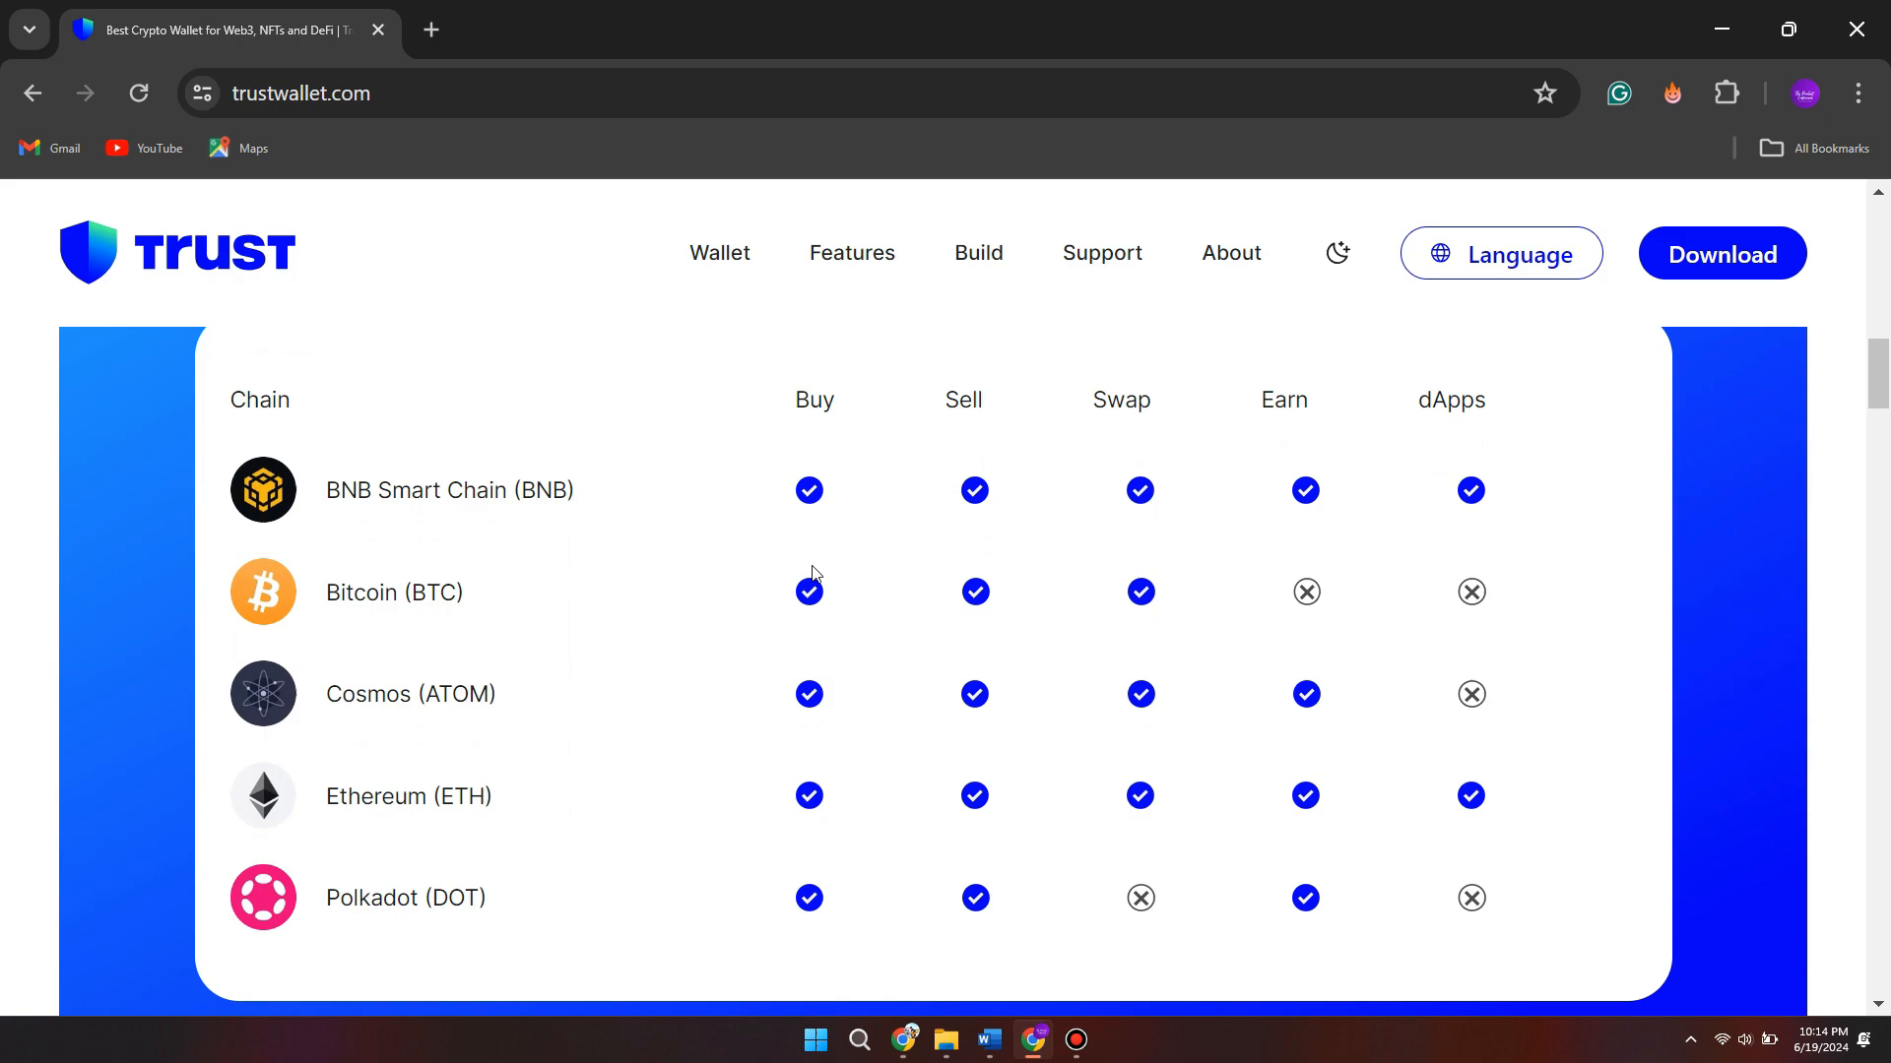
scroll("down", 3)
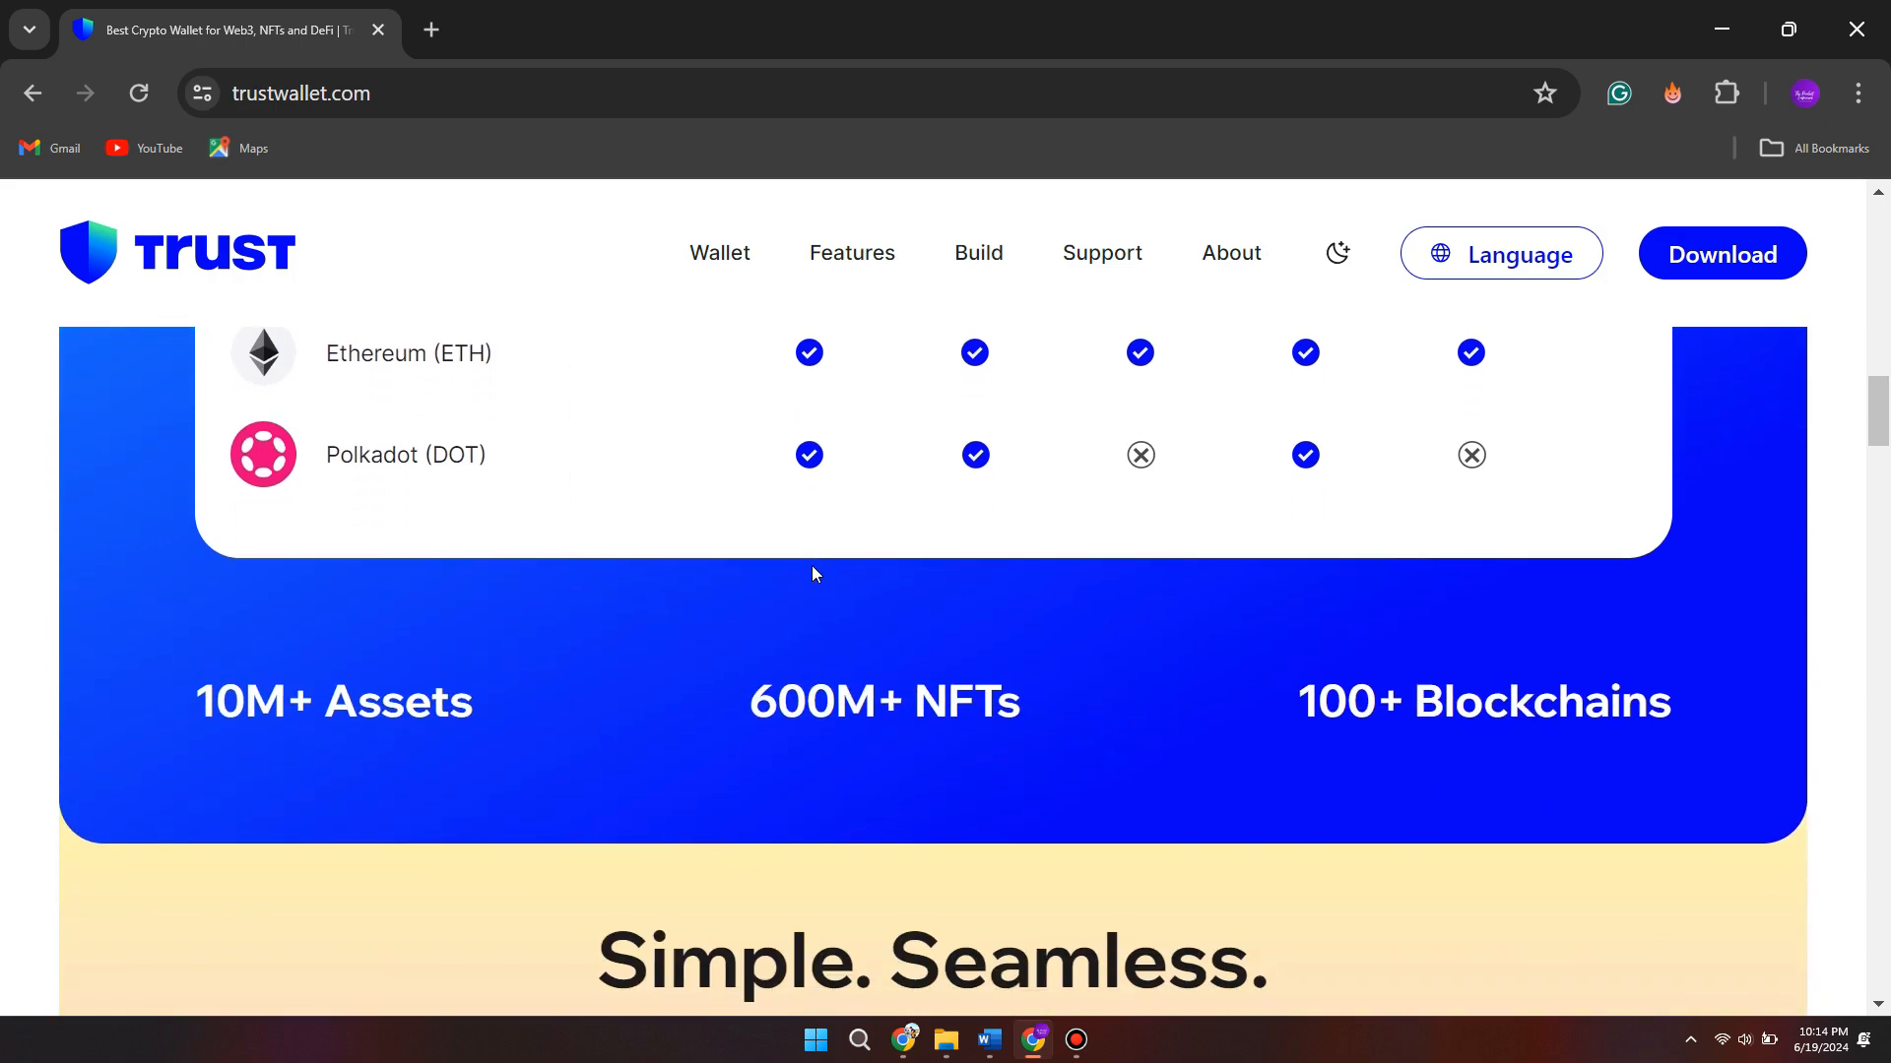
scroll("down", 3)
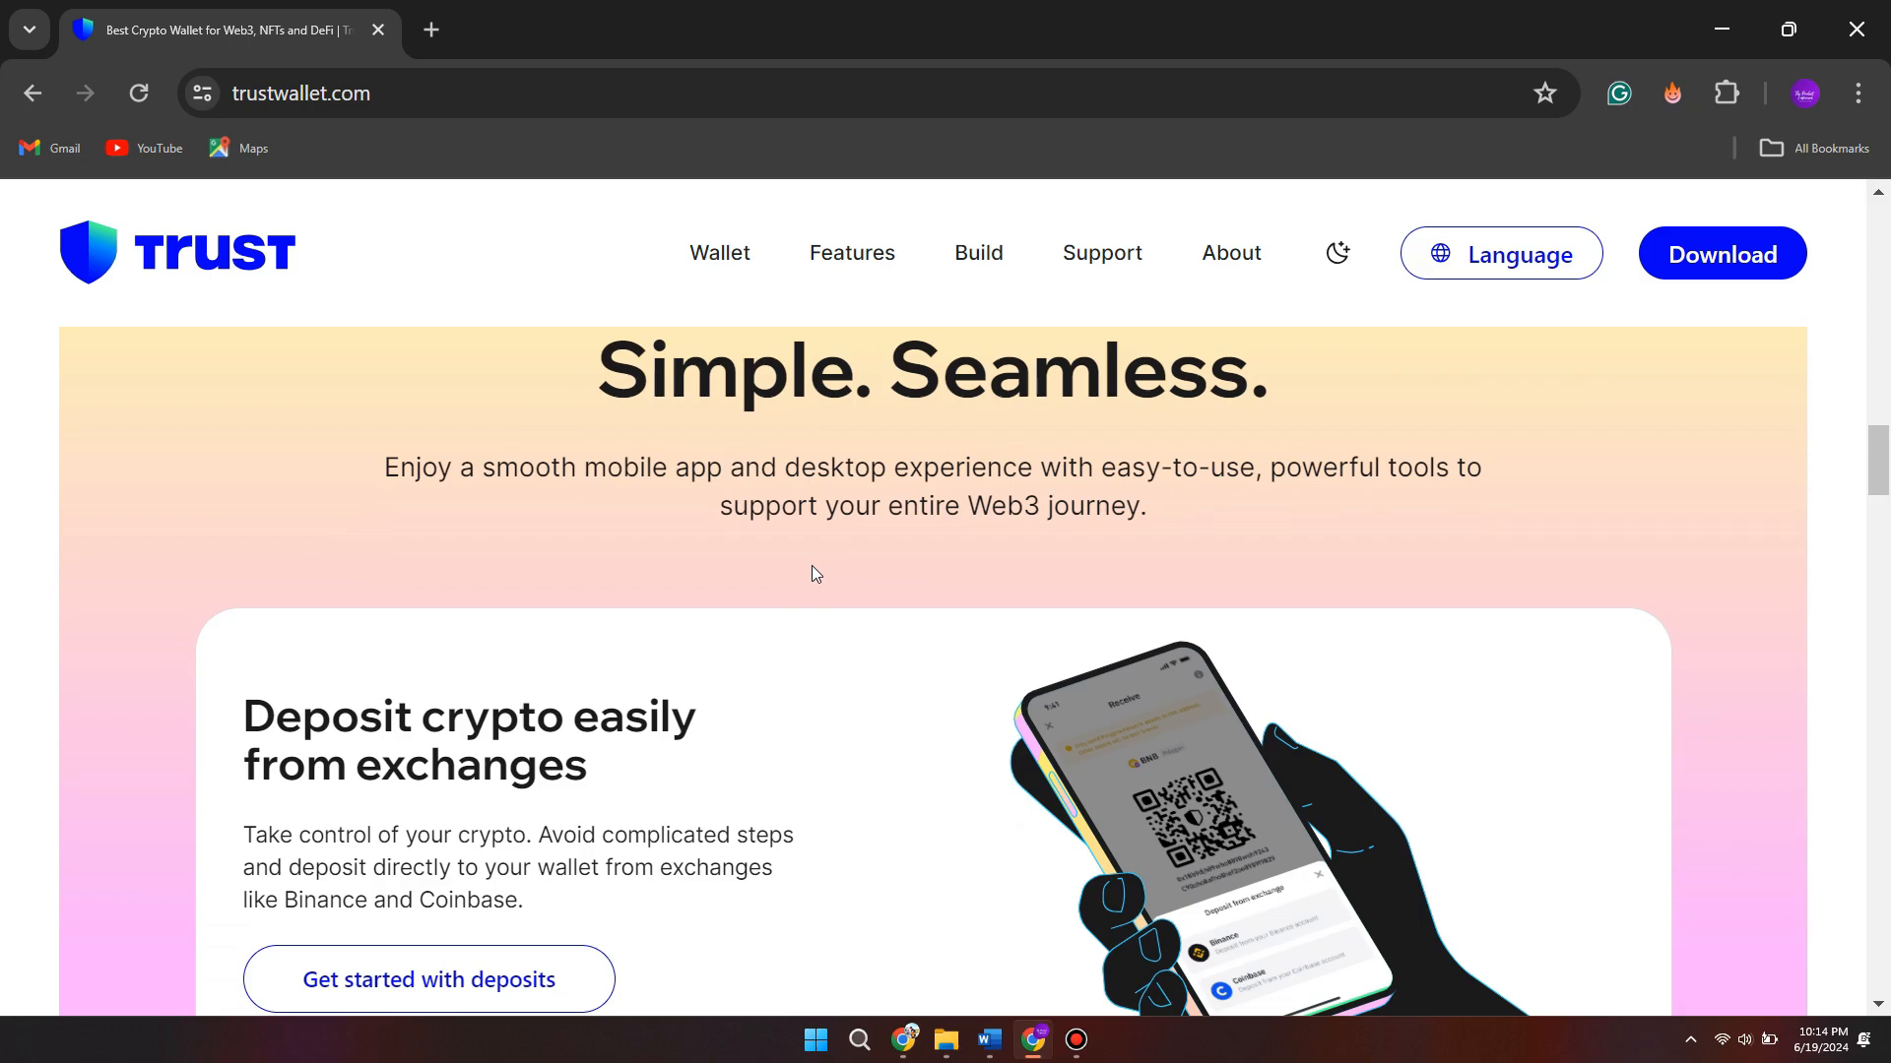
scroll("down", 3)
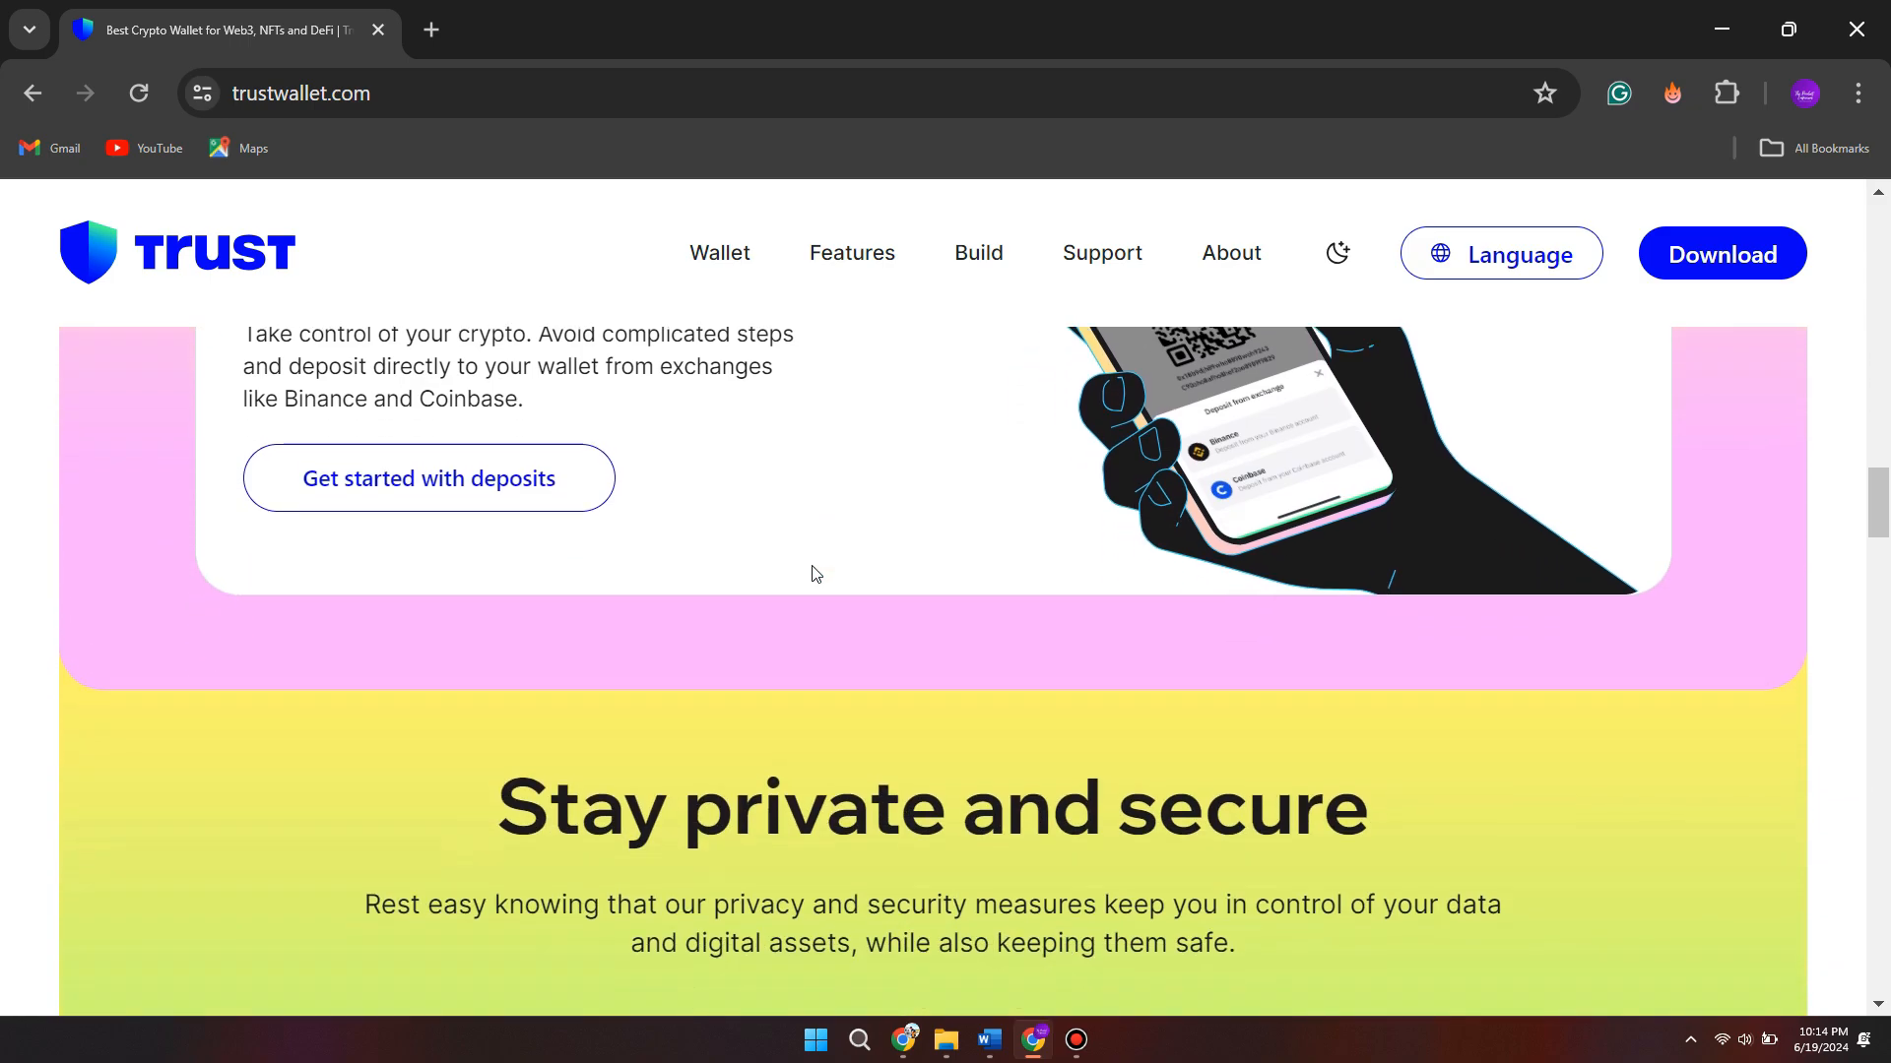
scroll("down", 3)
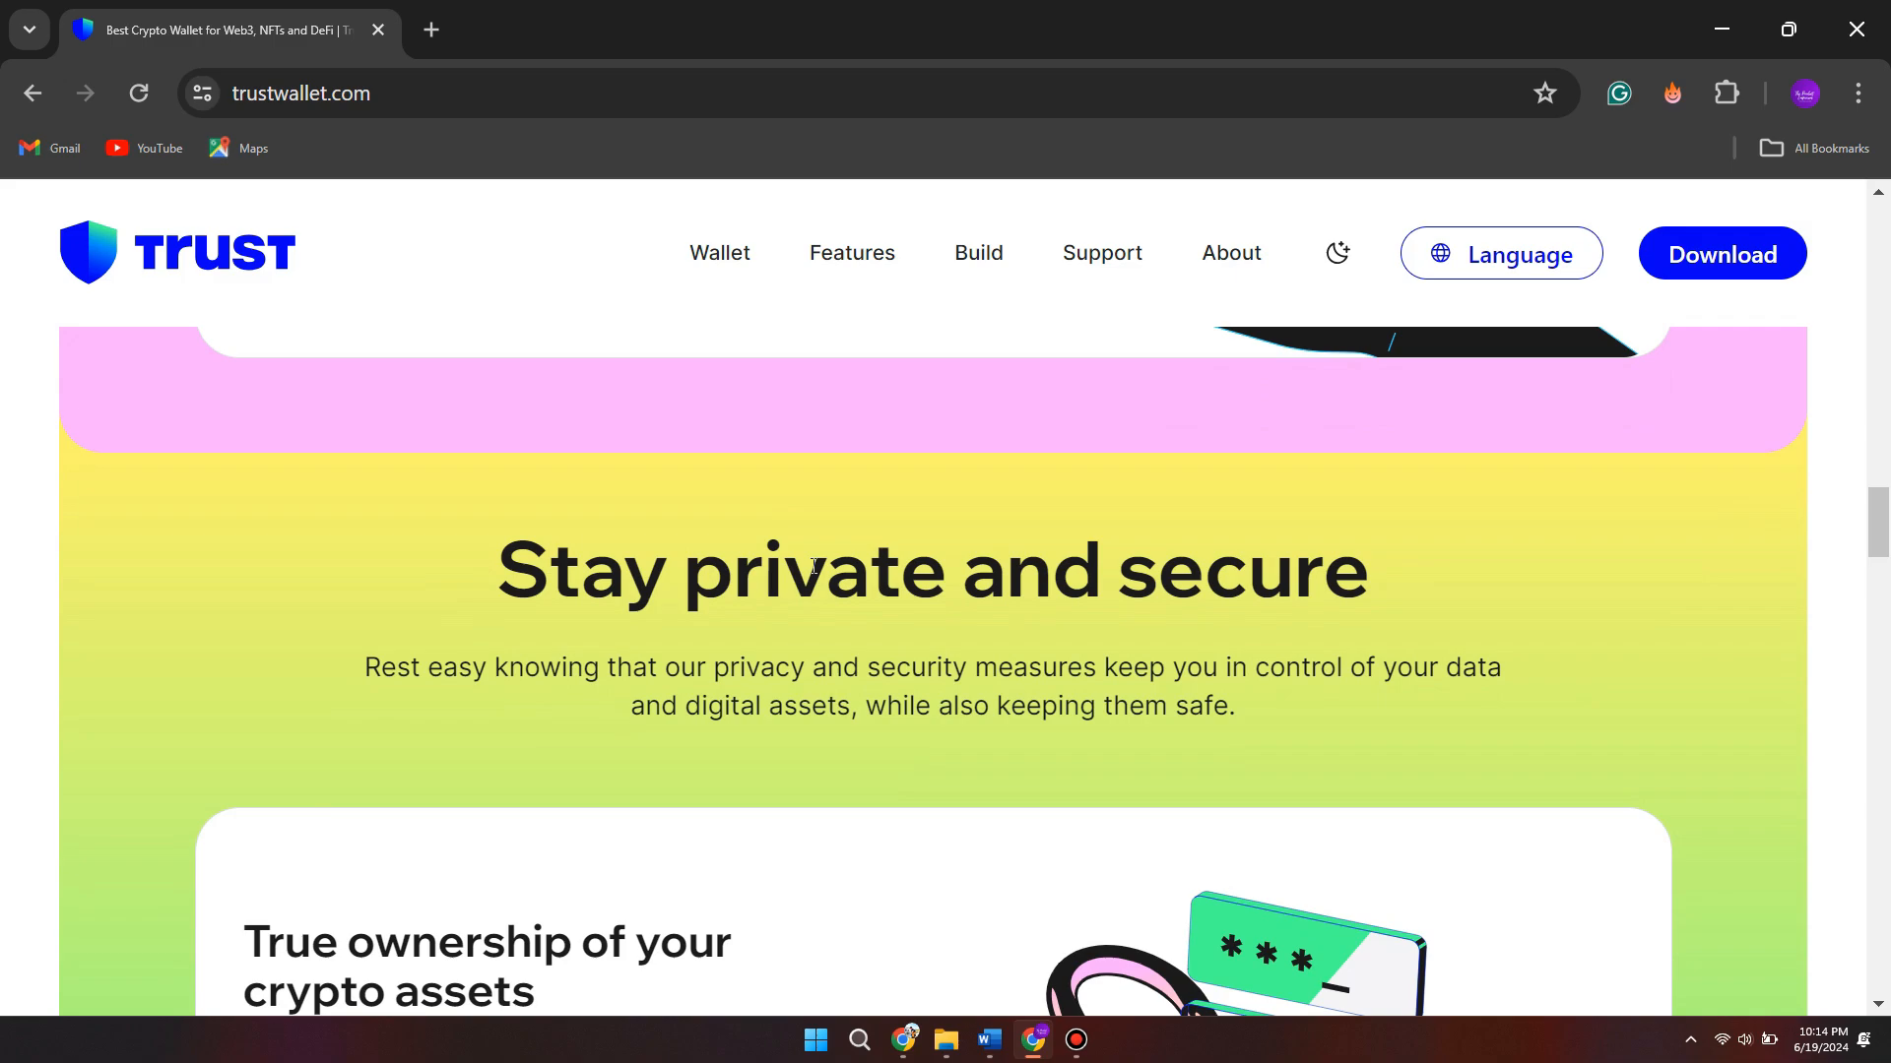
scroll("down", 3)
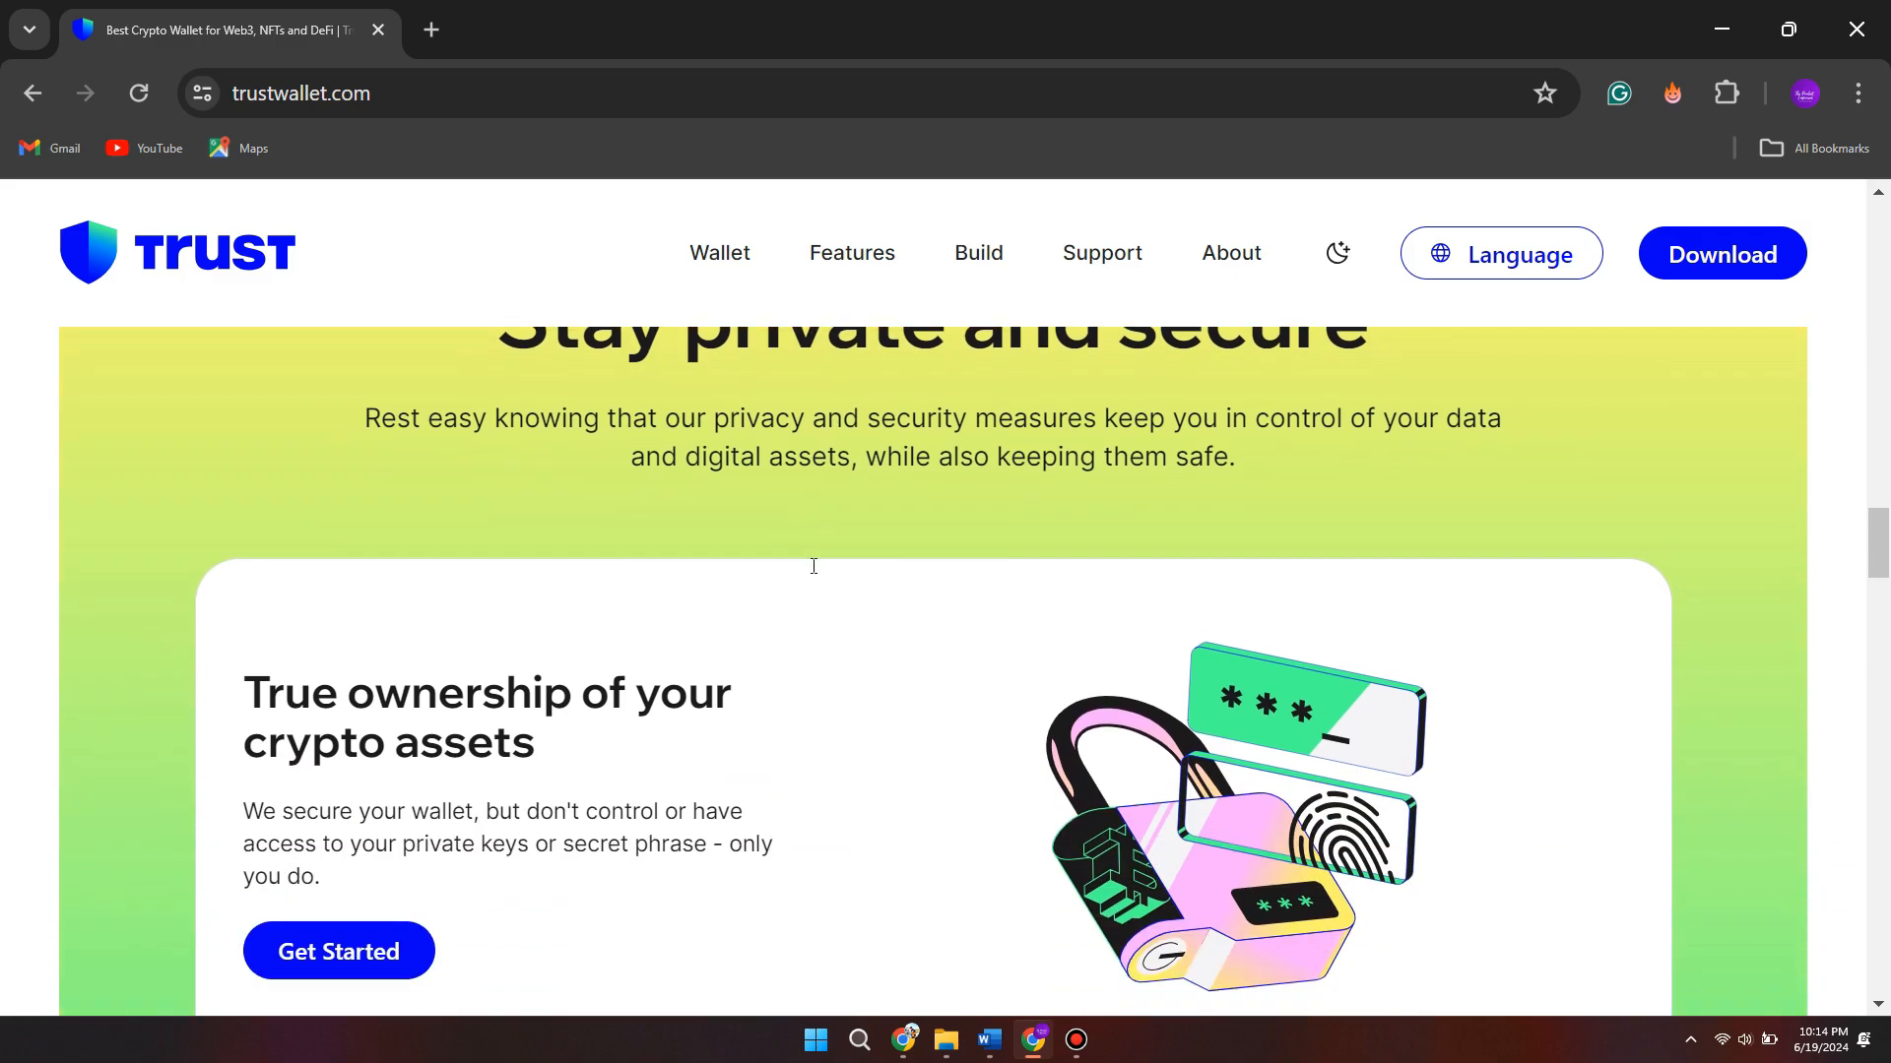
scroll("down", 3)
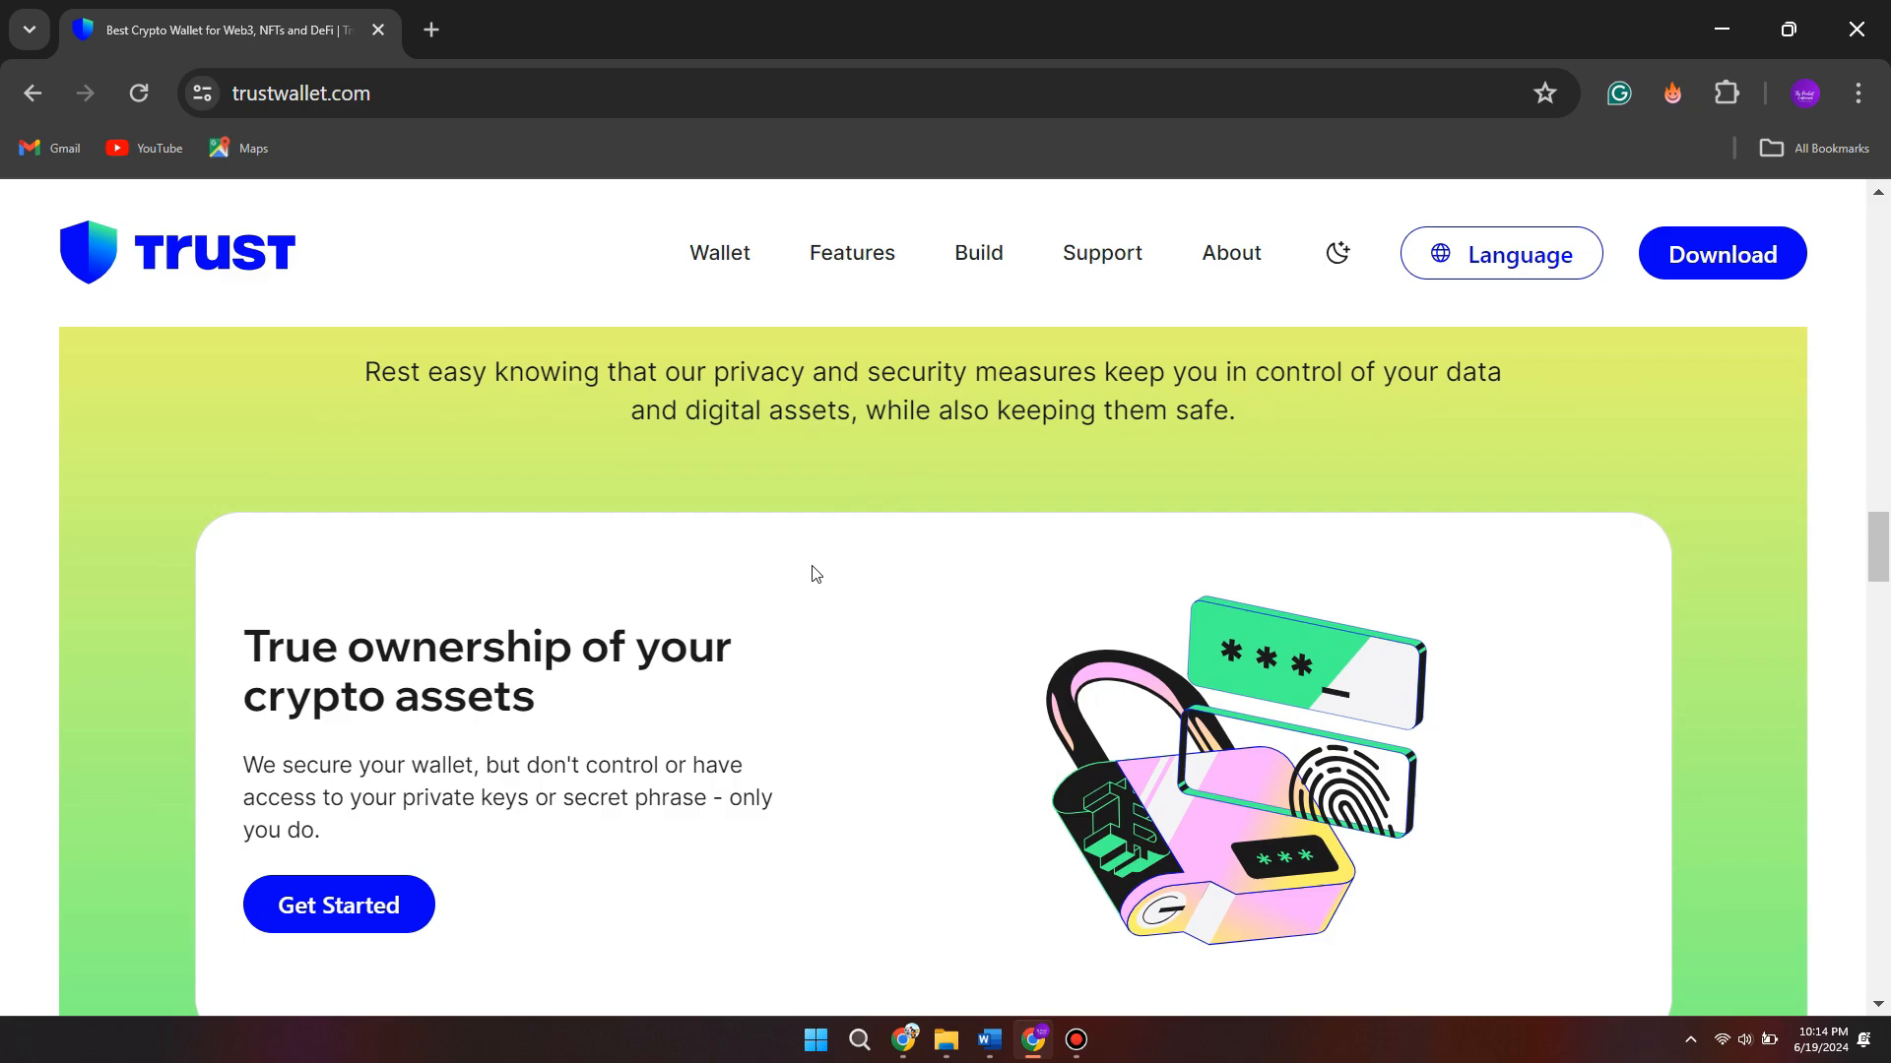
scroll("down", 3)
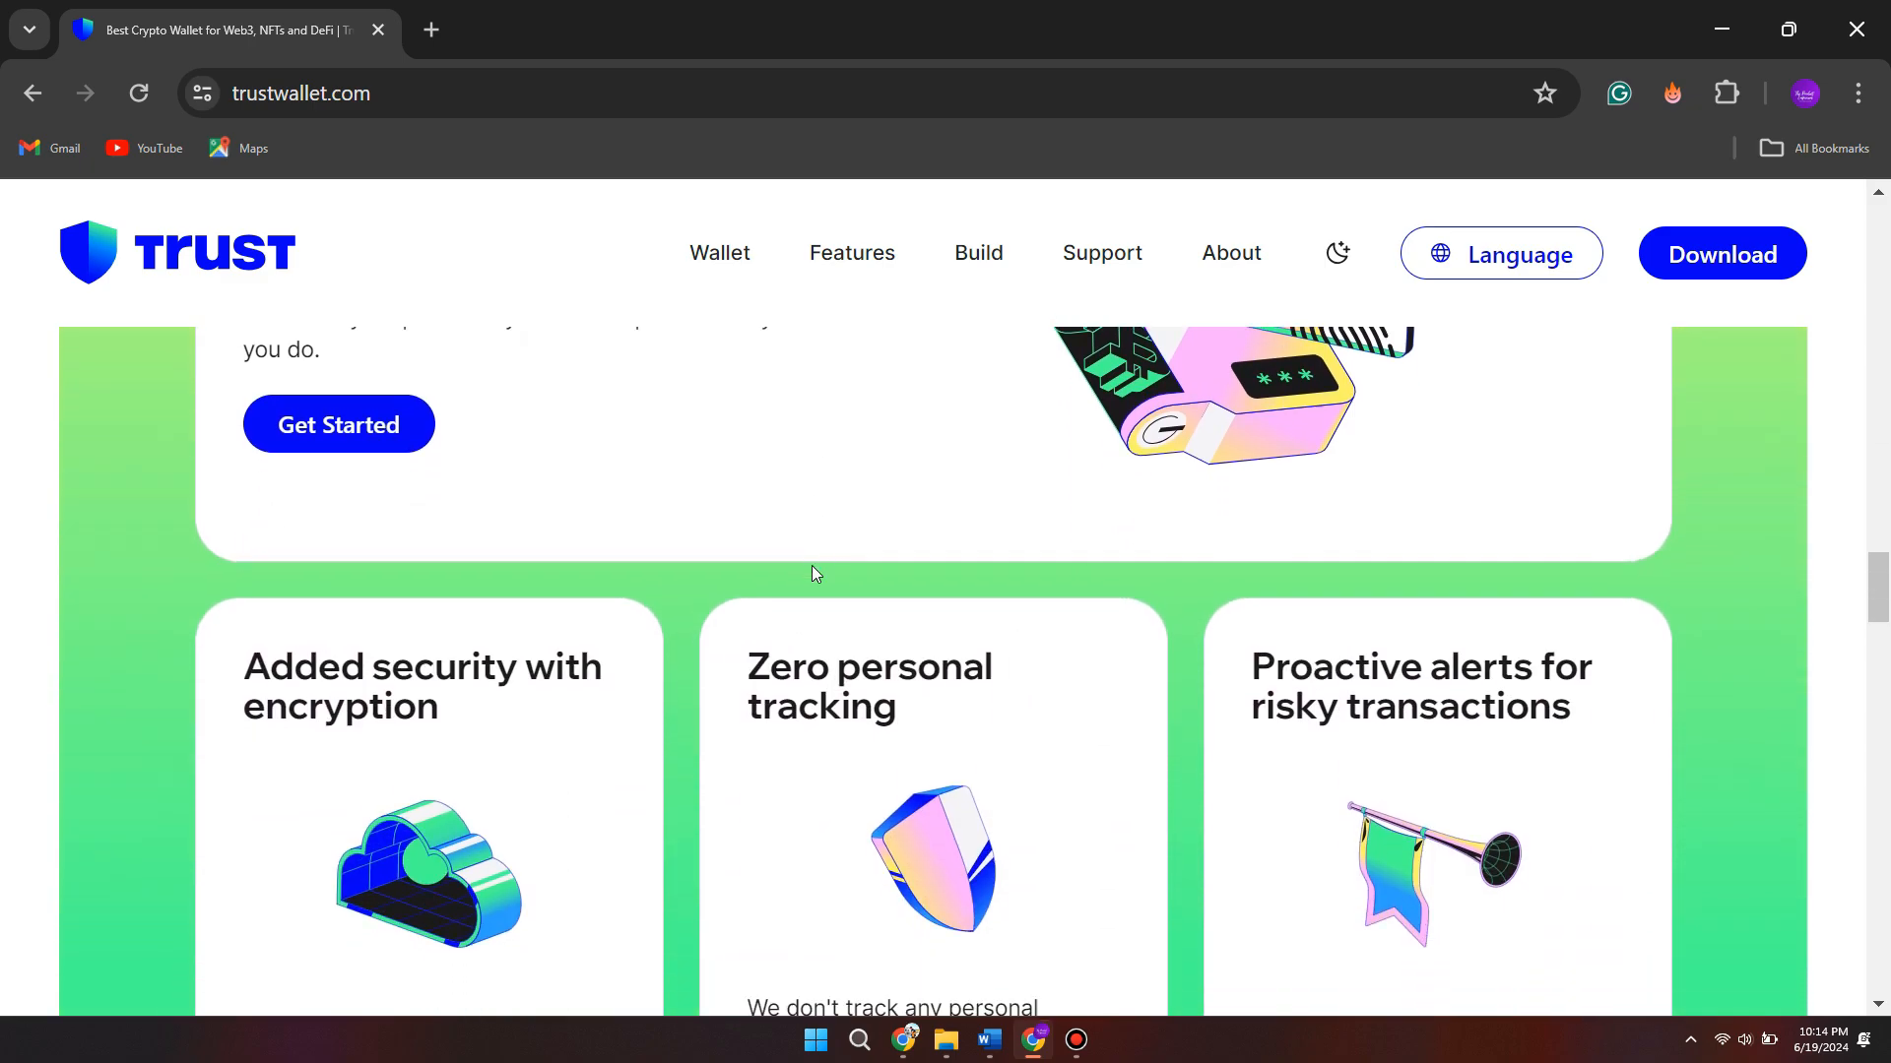
scroll("down", 3)
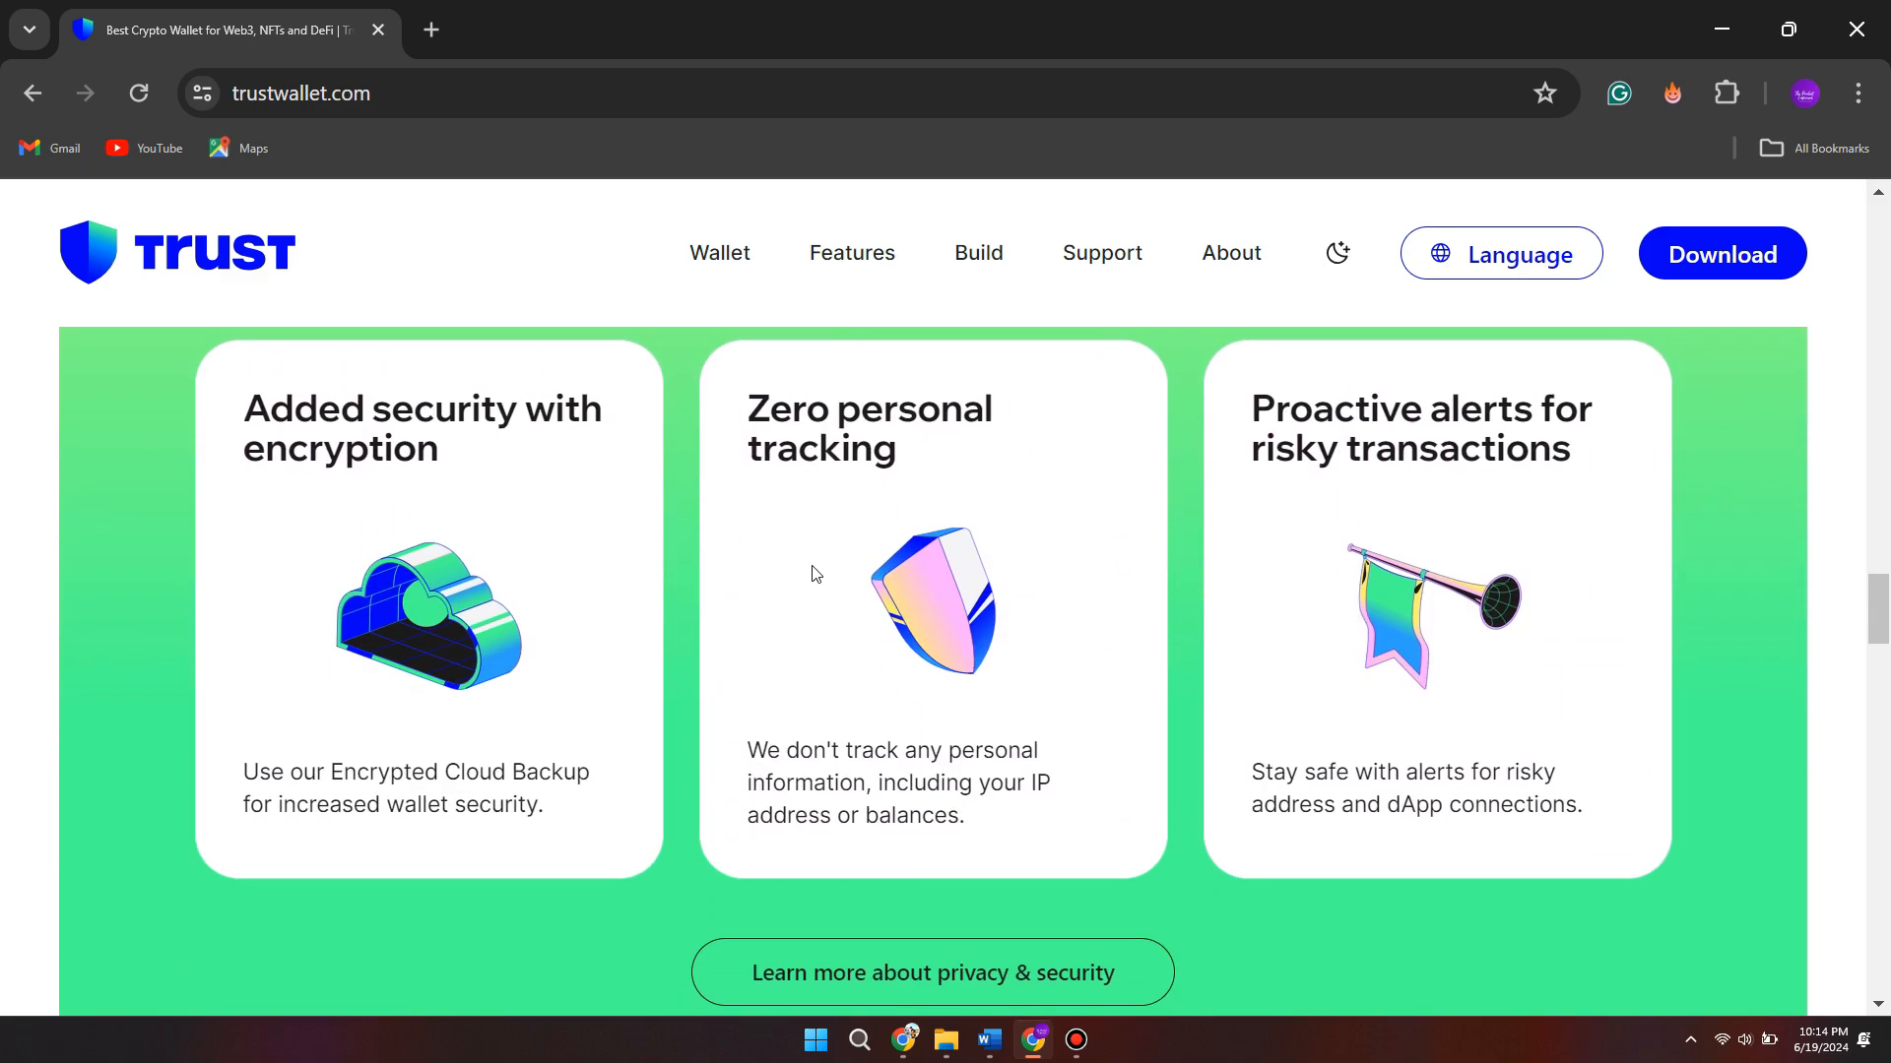
scroll("down", 3)
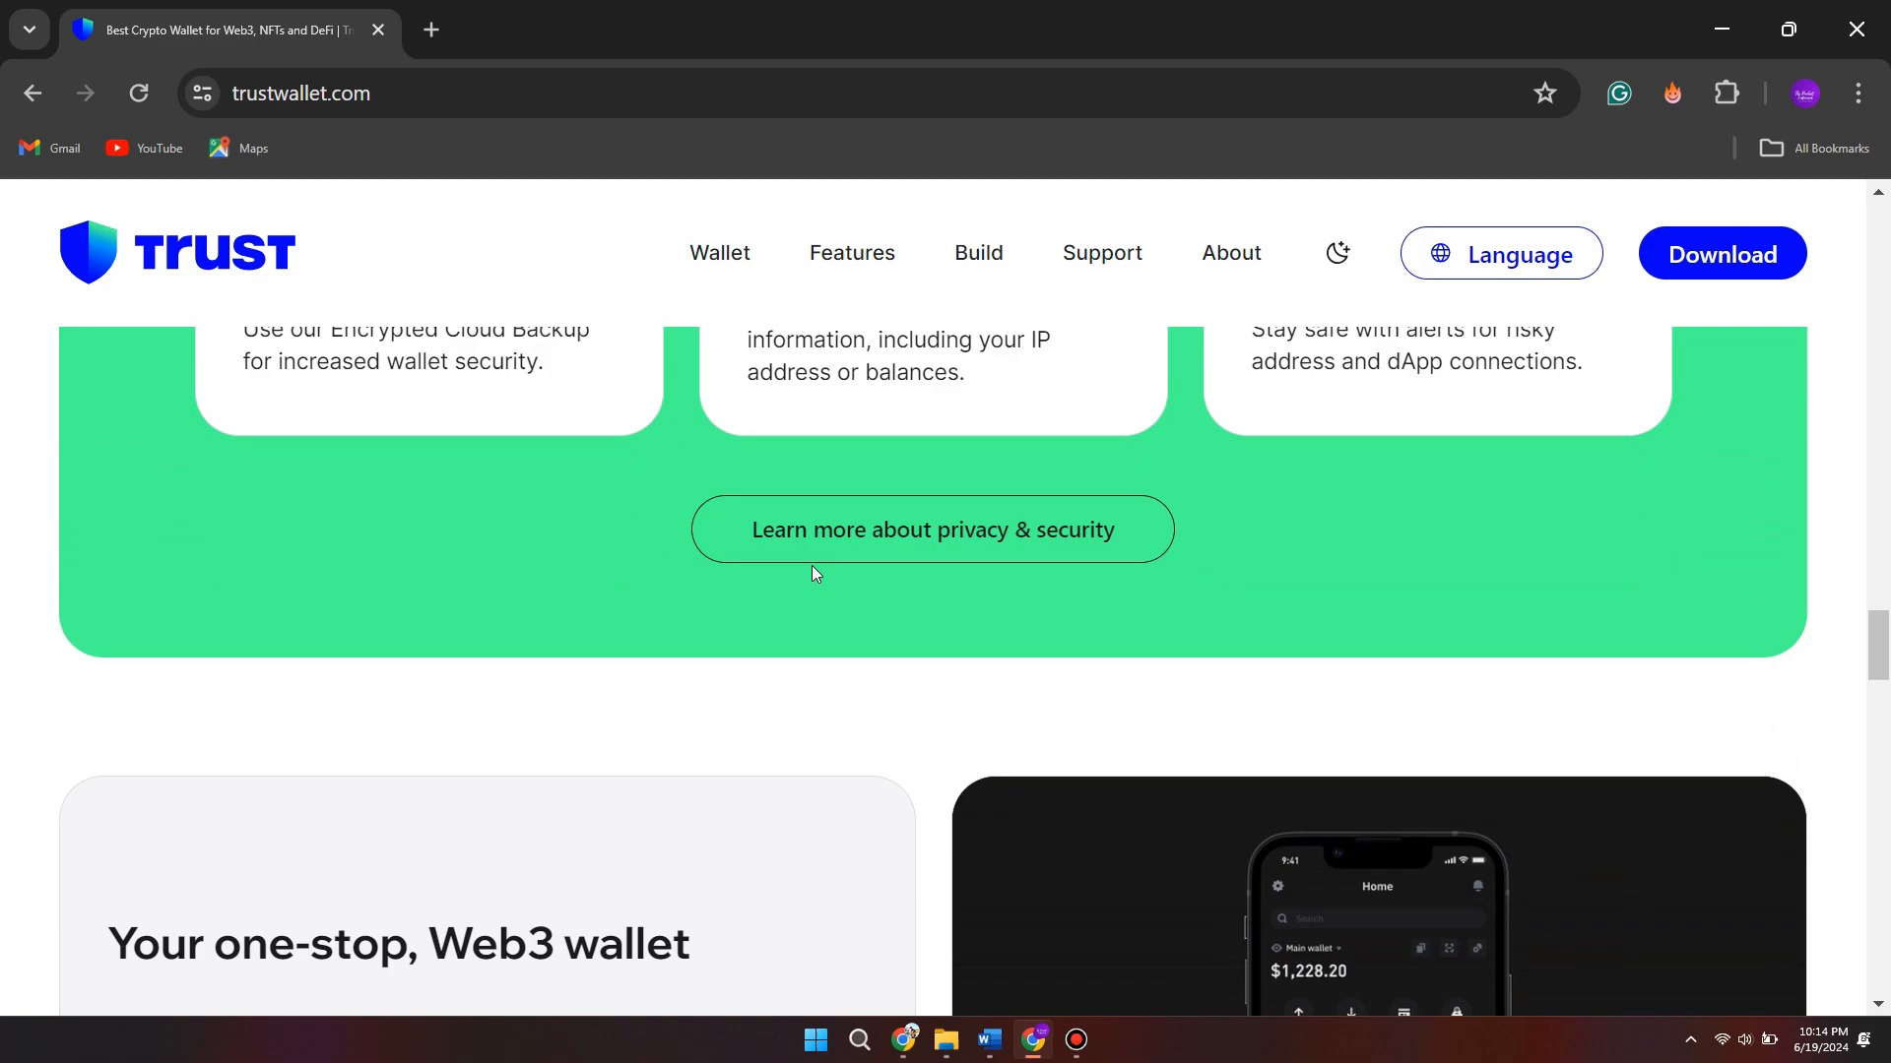
scroll("down", 3)
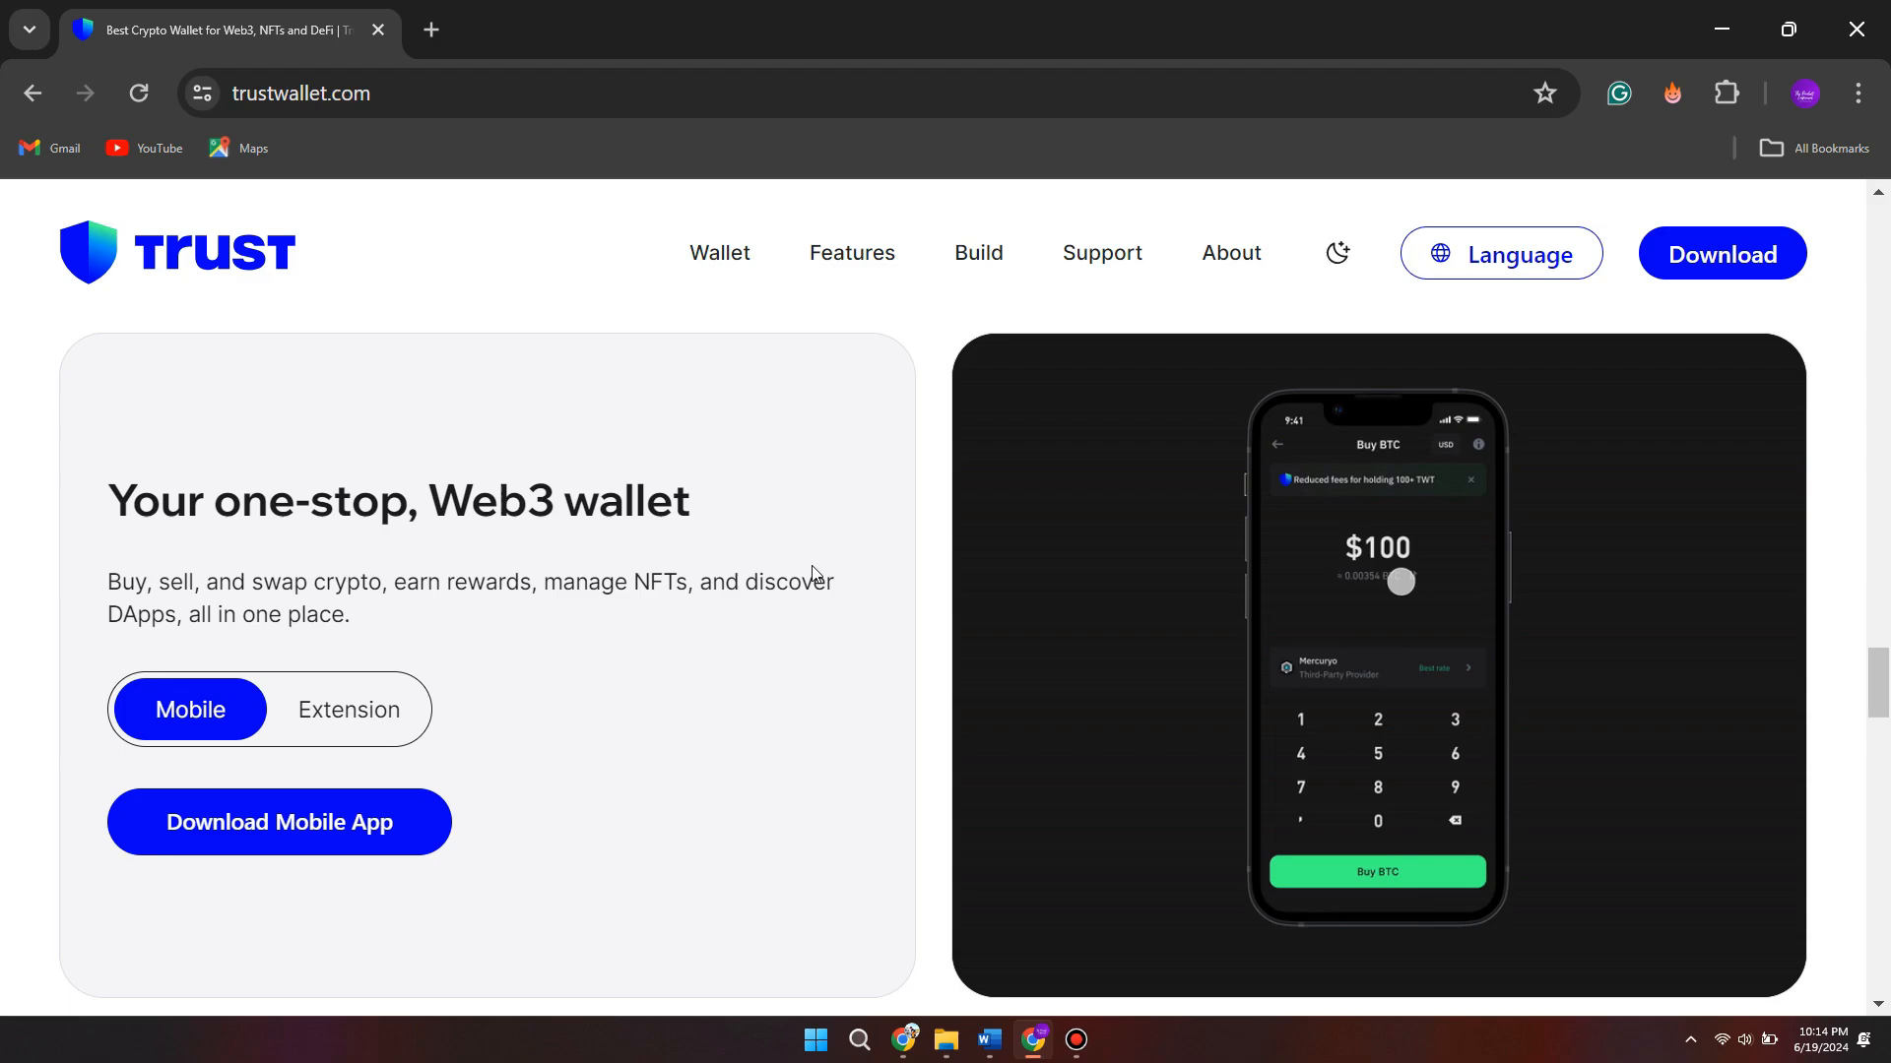
scroll("down", 3)
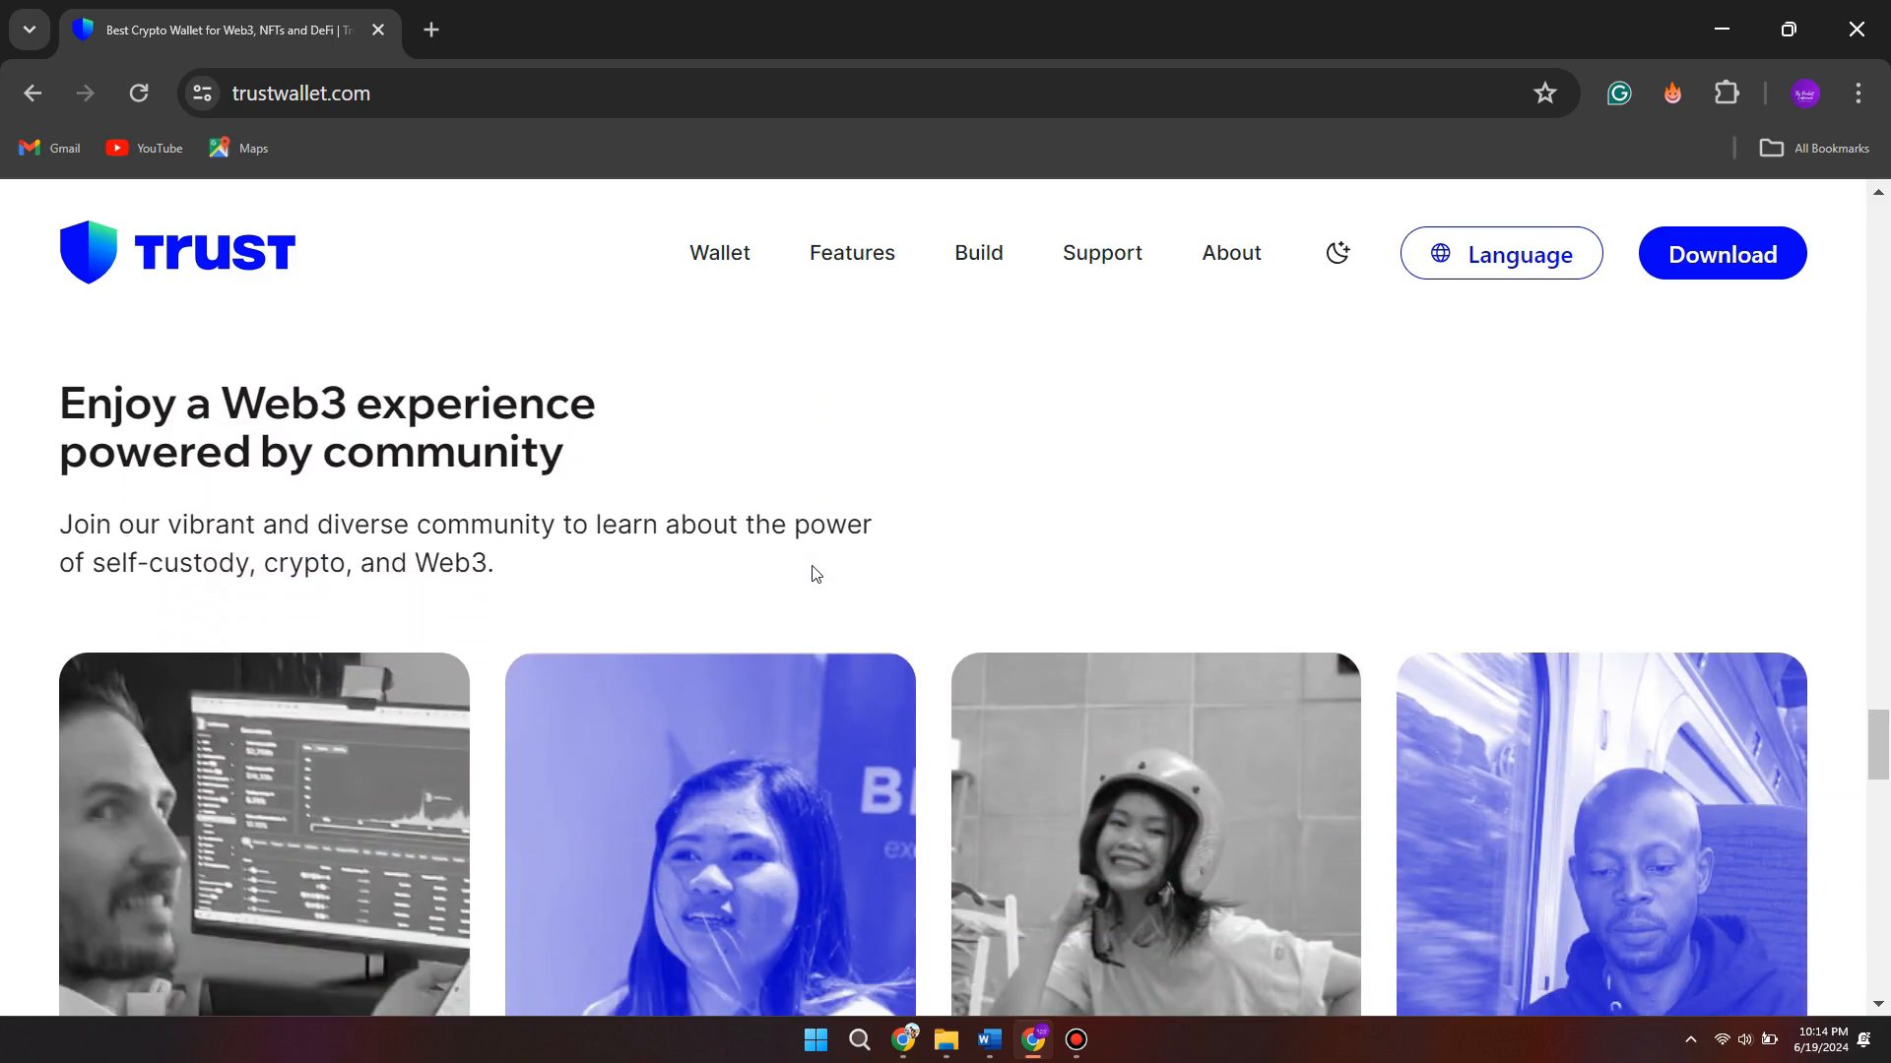
scroll("down", 3)
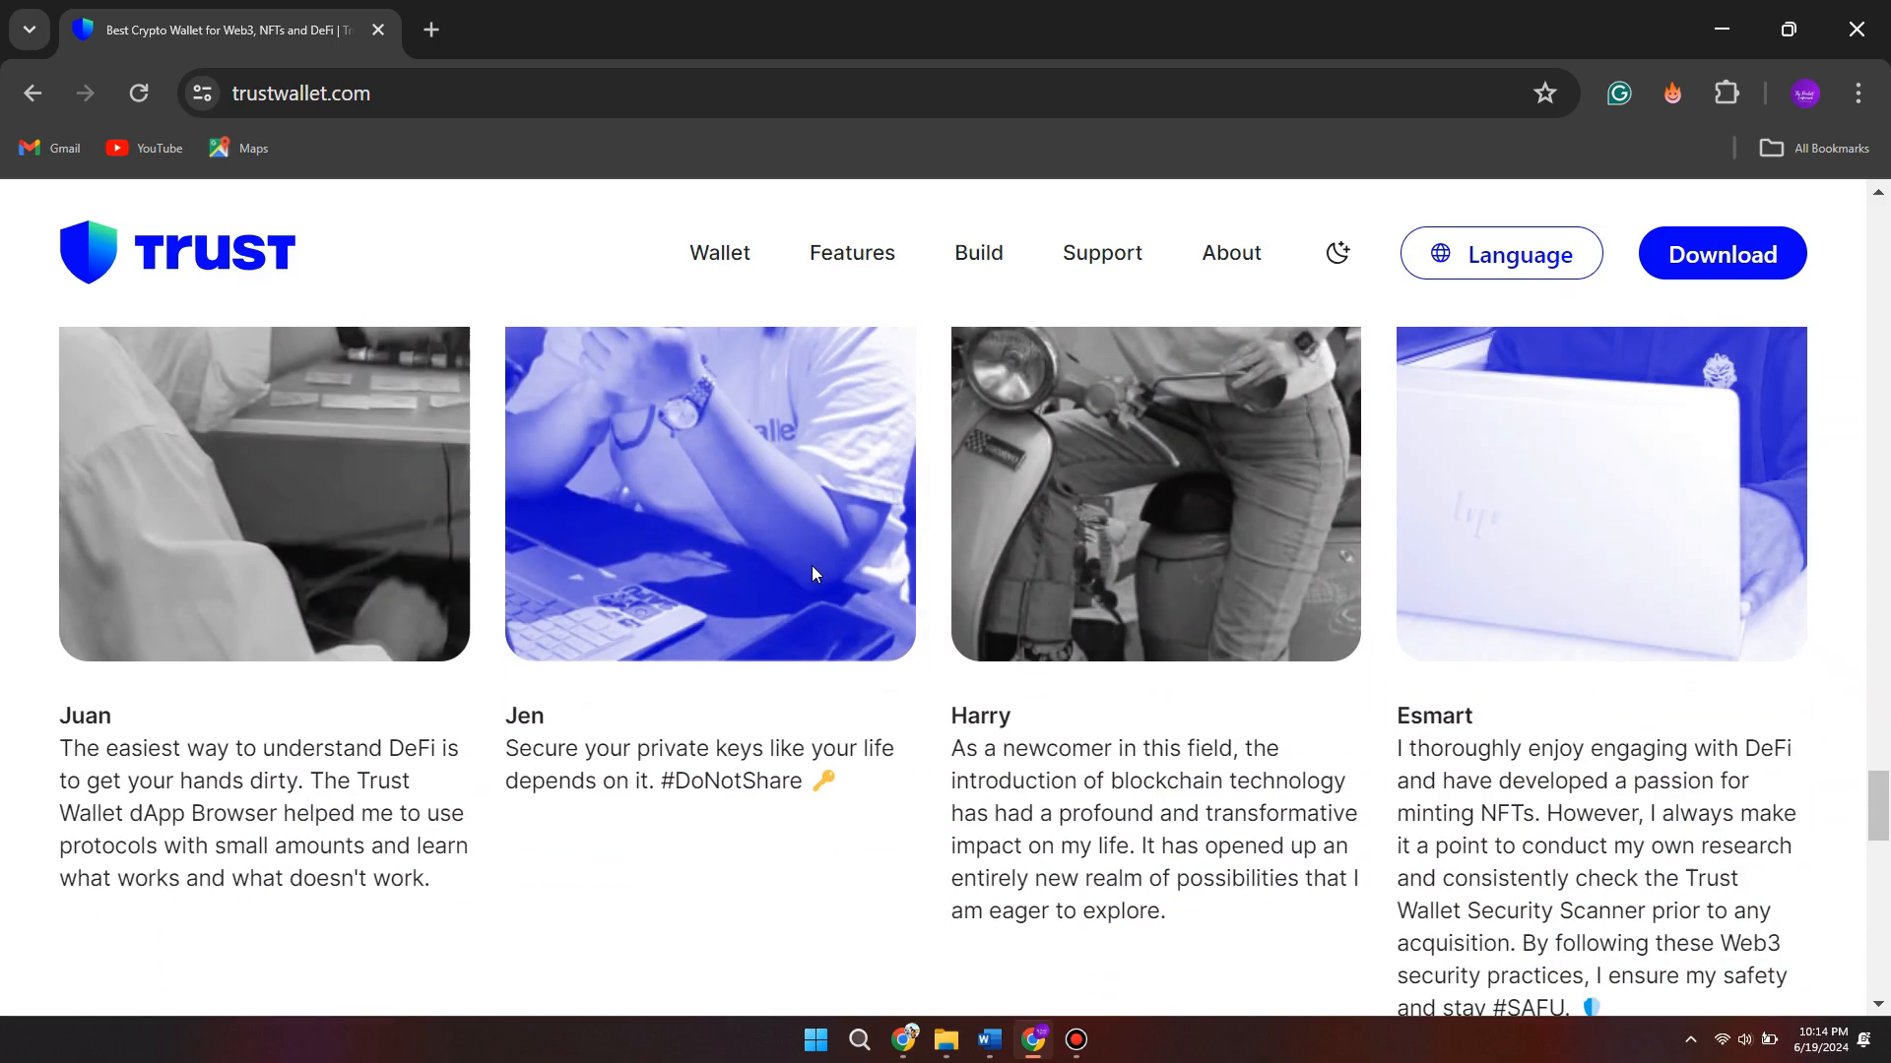
scroll("down", 3)
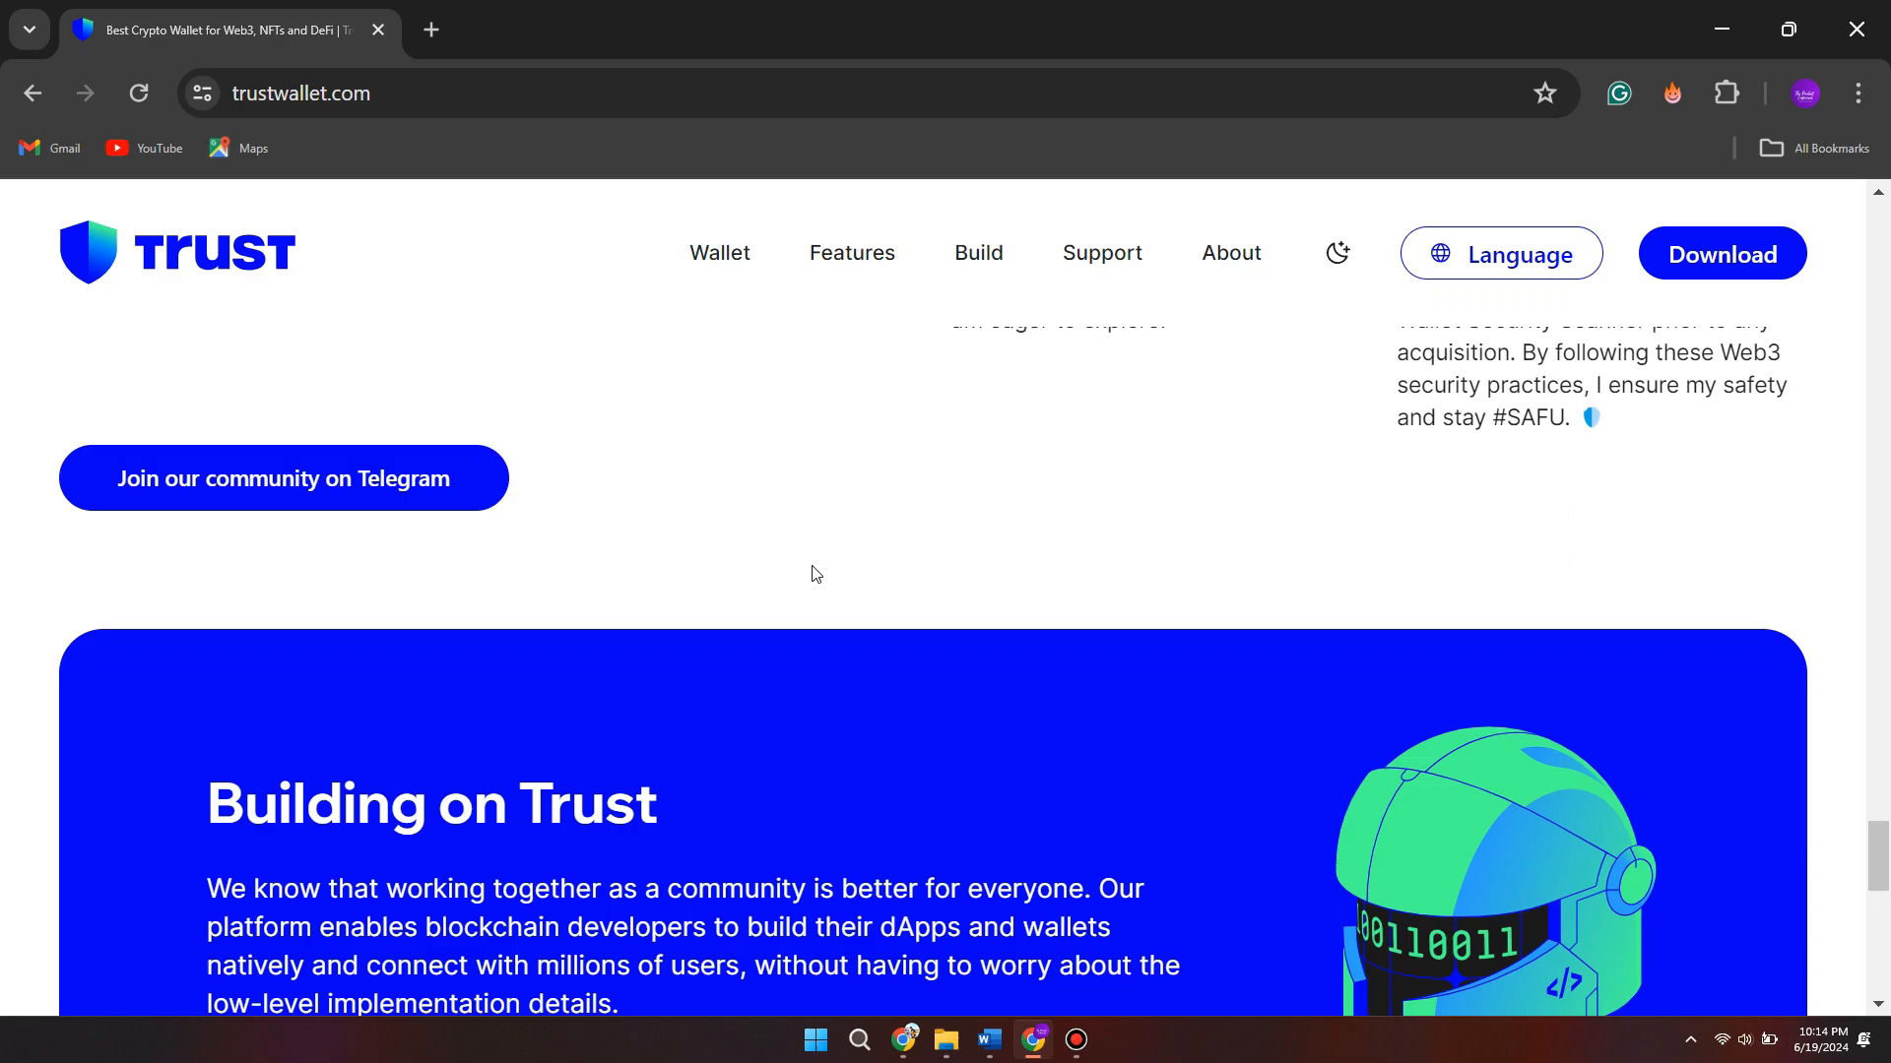
scroll("down", 3)
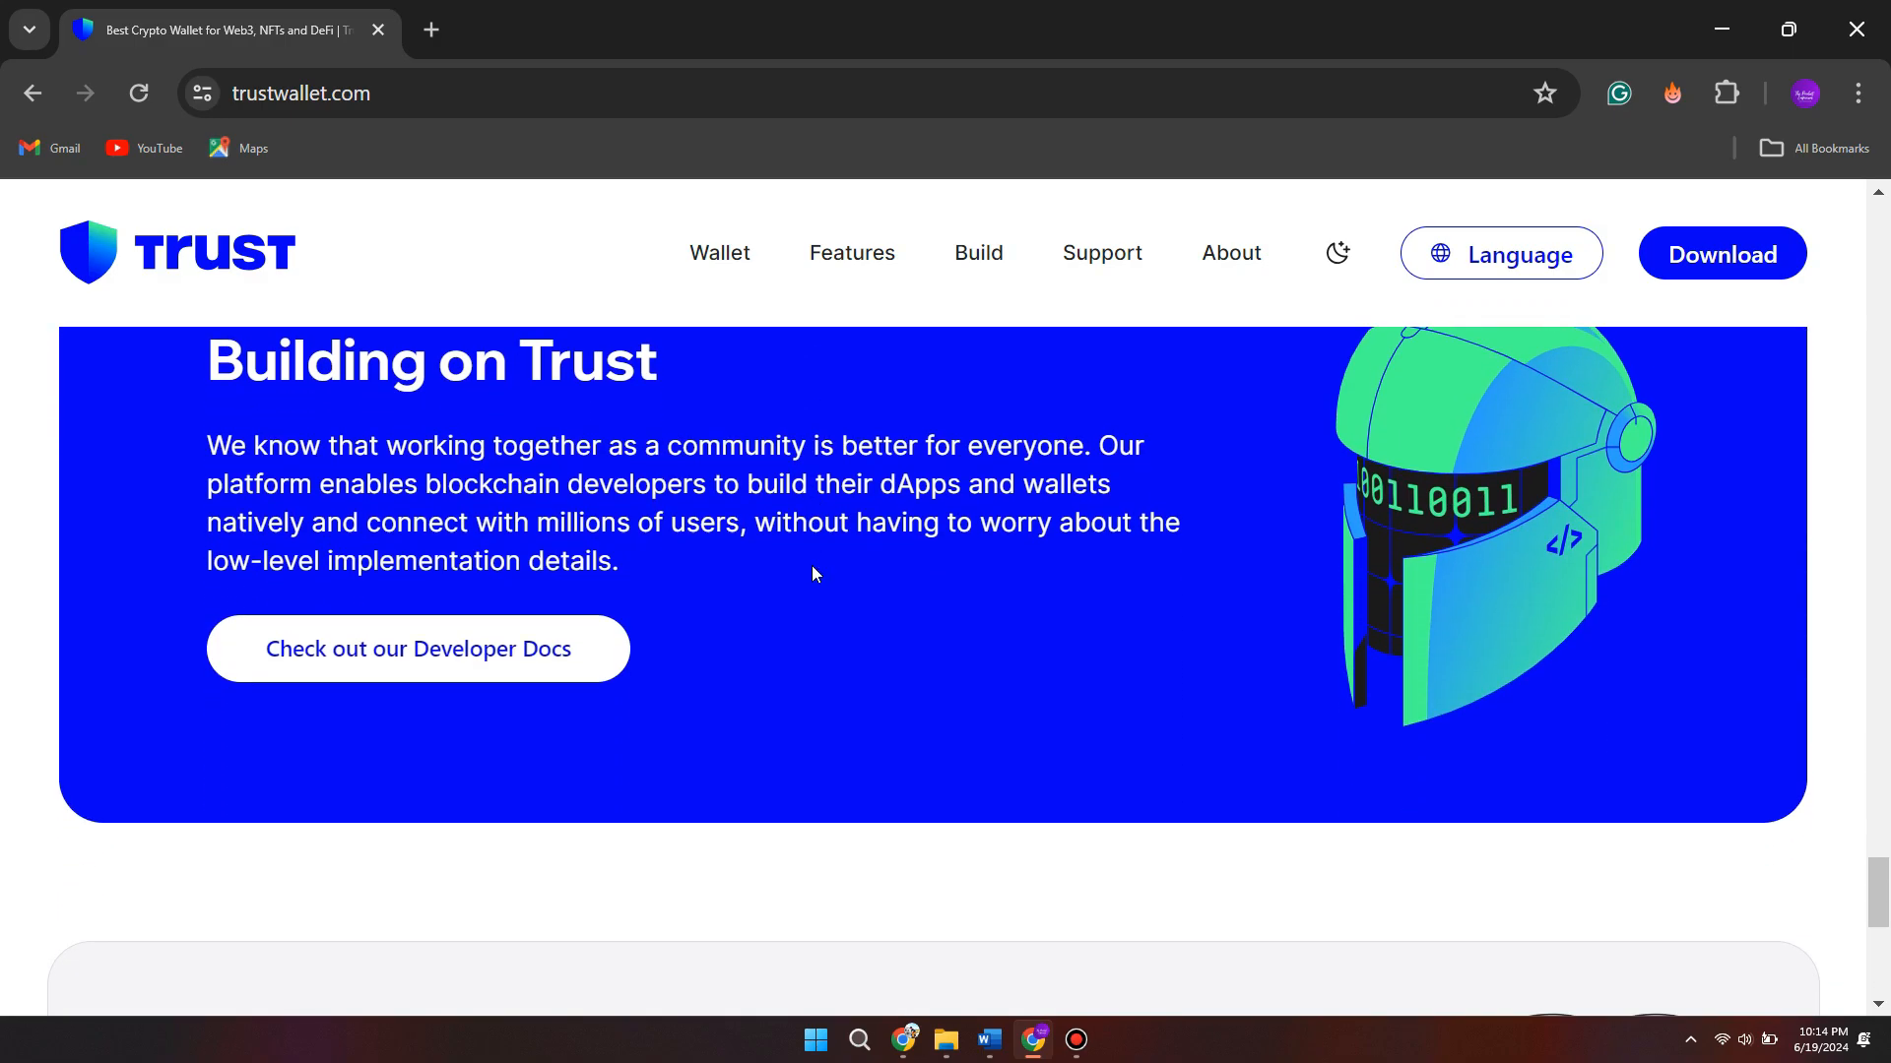
scroll("down", 3)
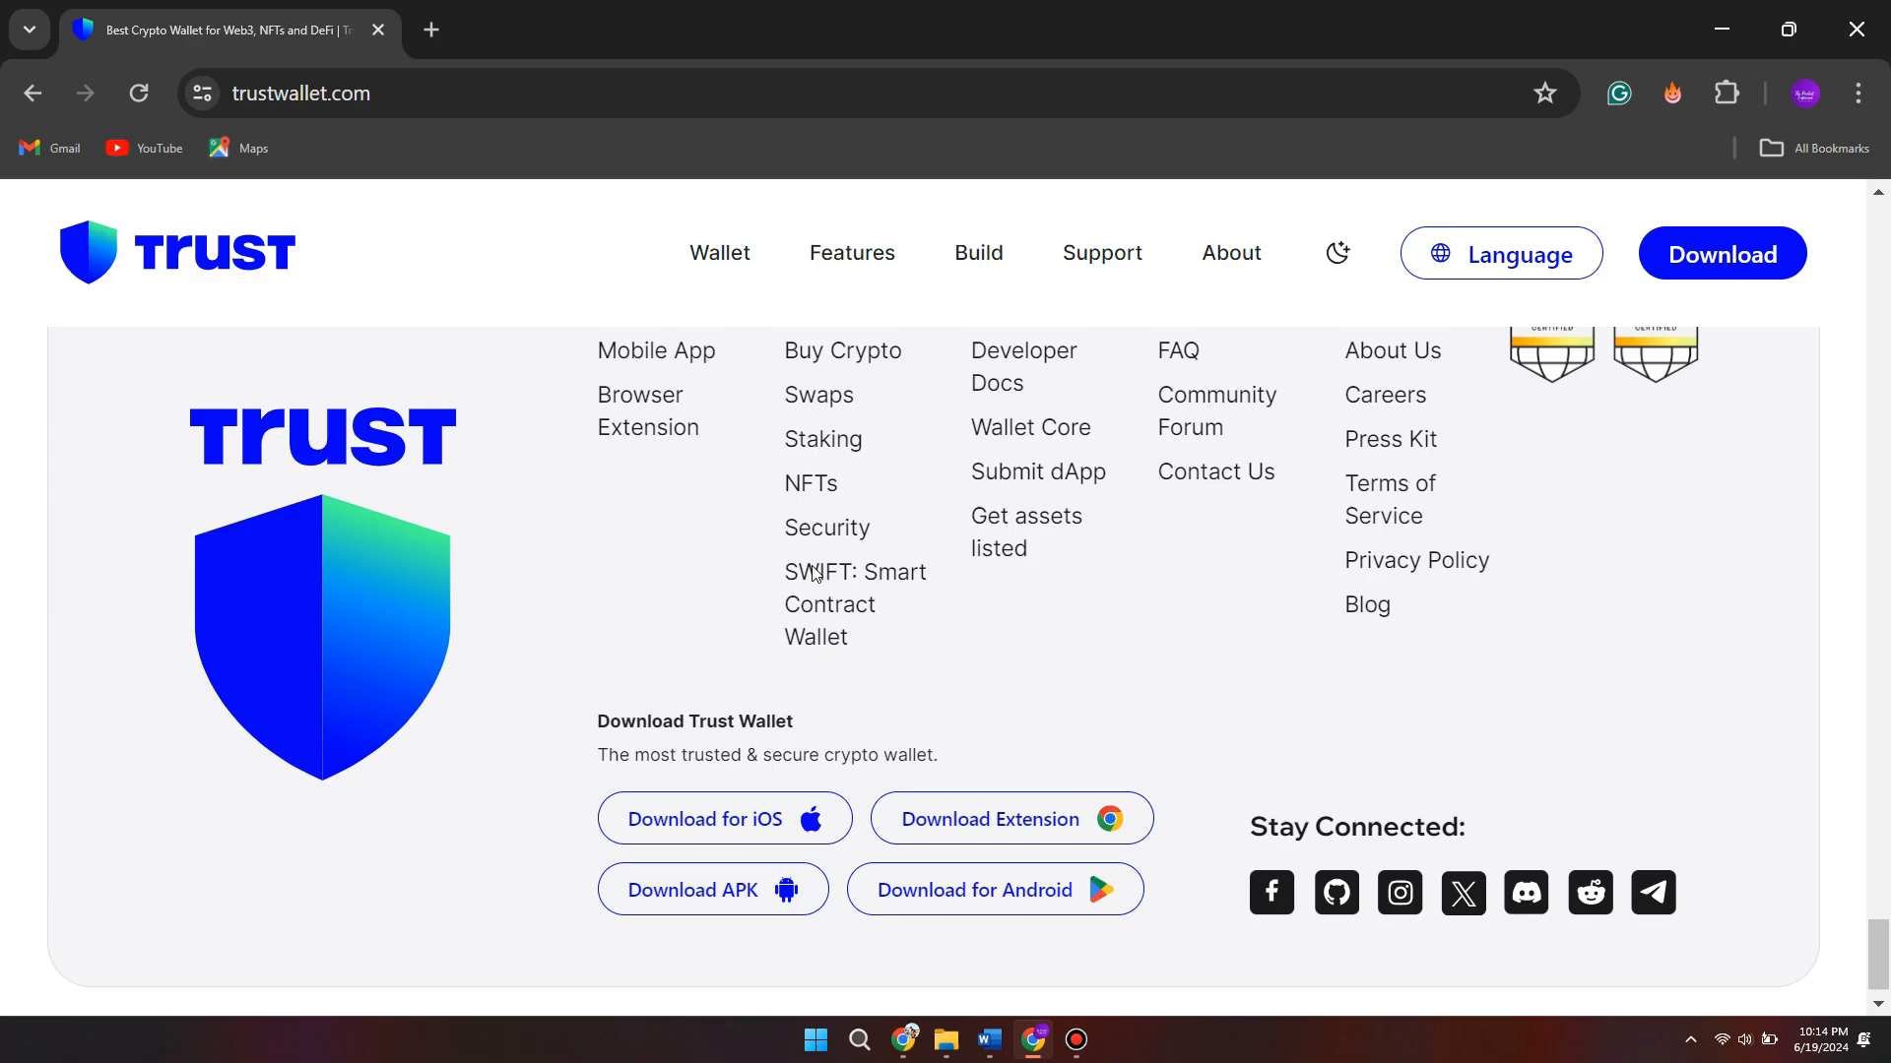
scroll("up", 3)
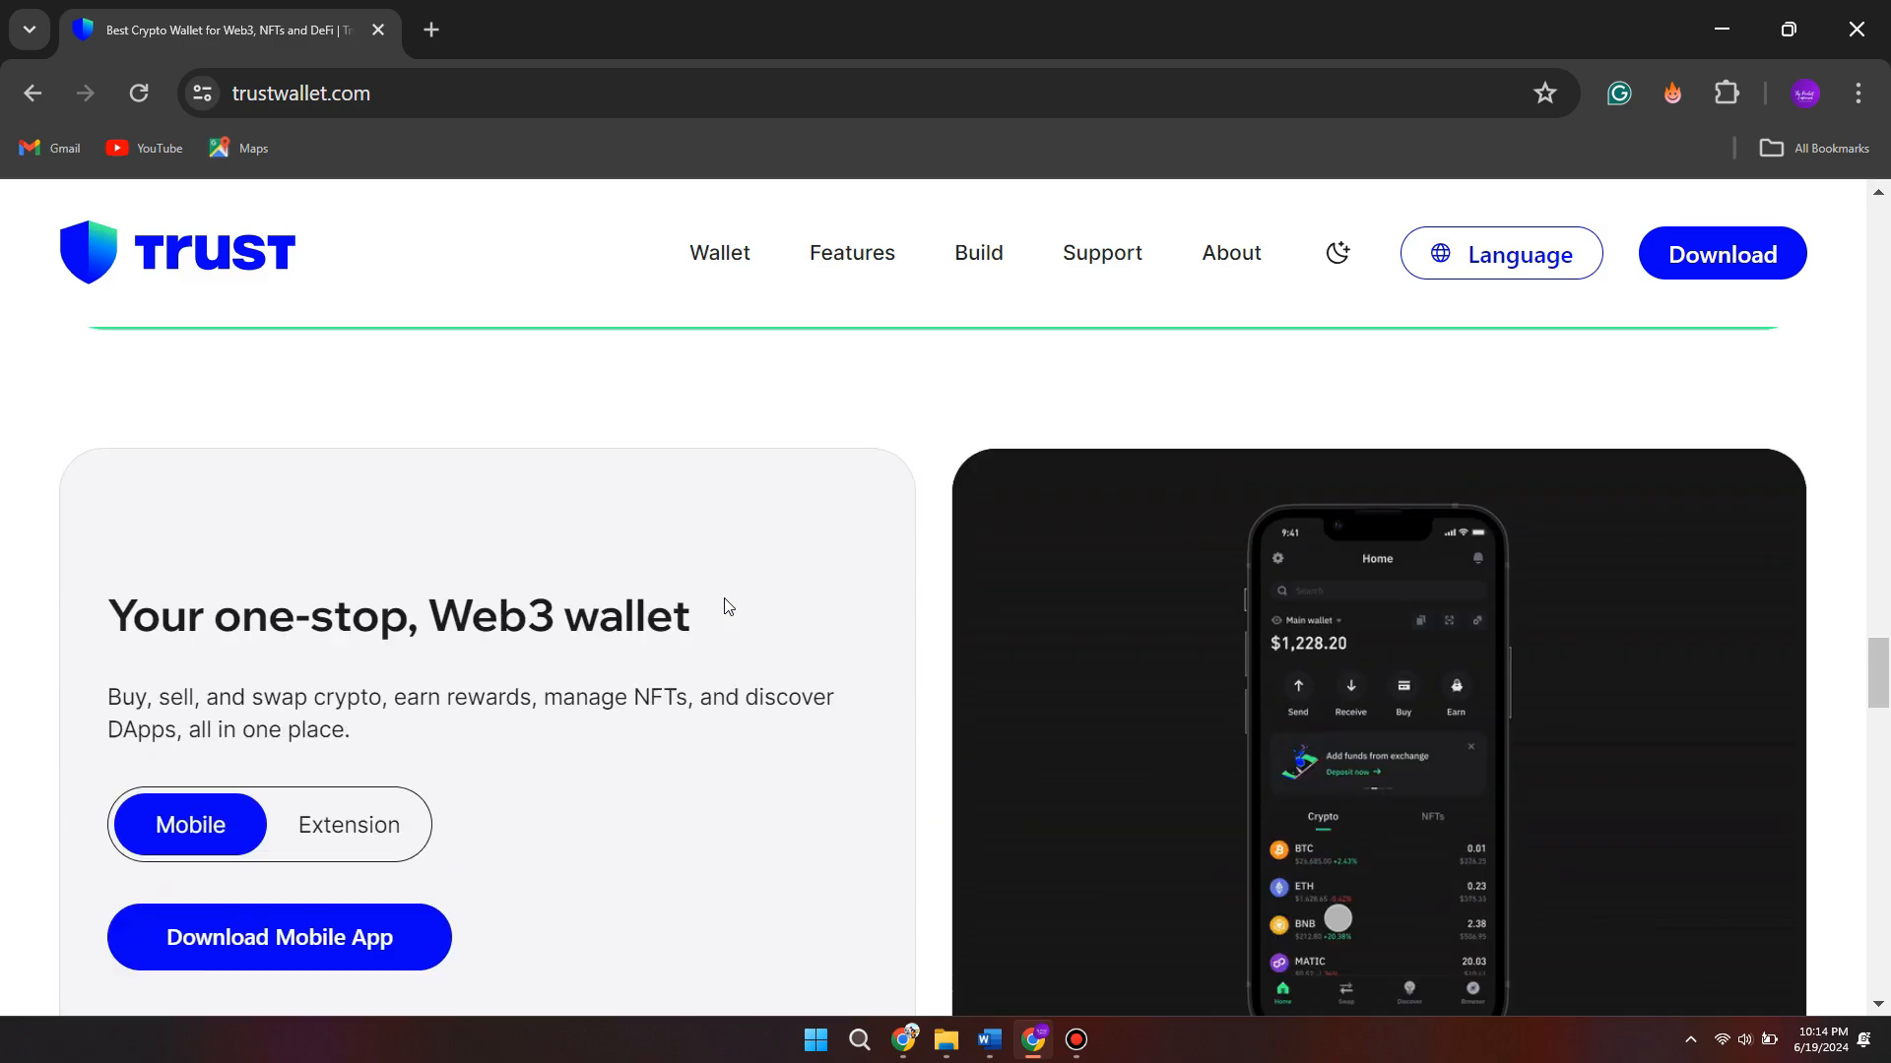
scroll("down", 3)
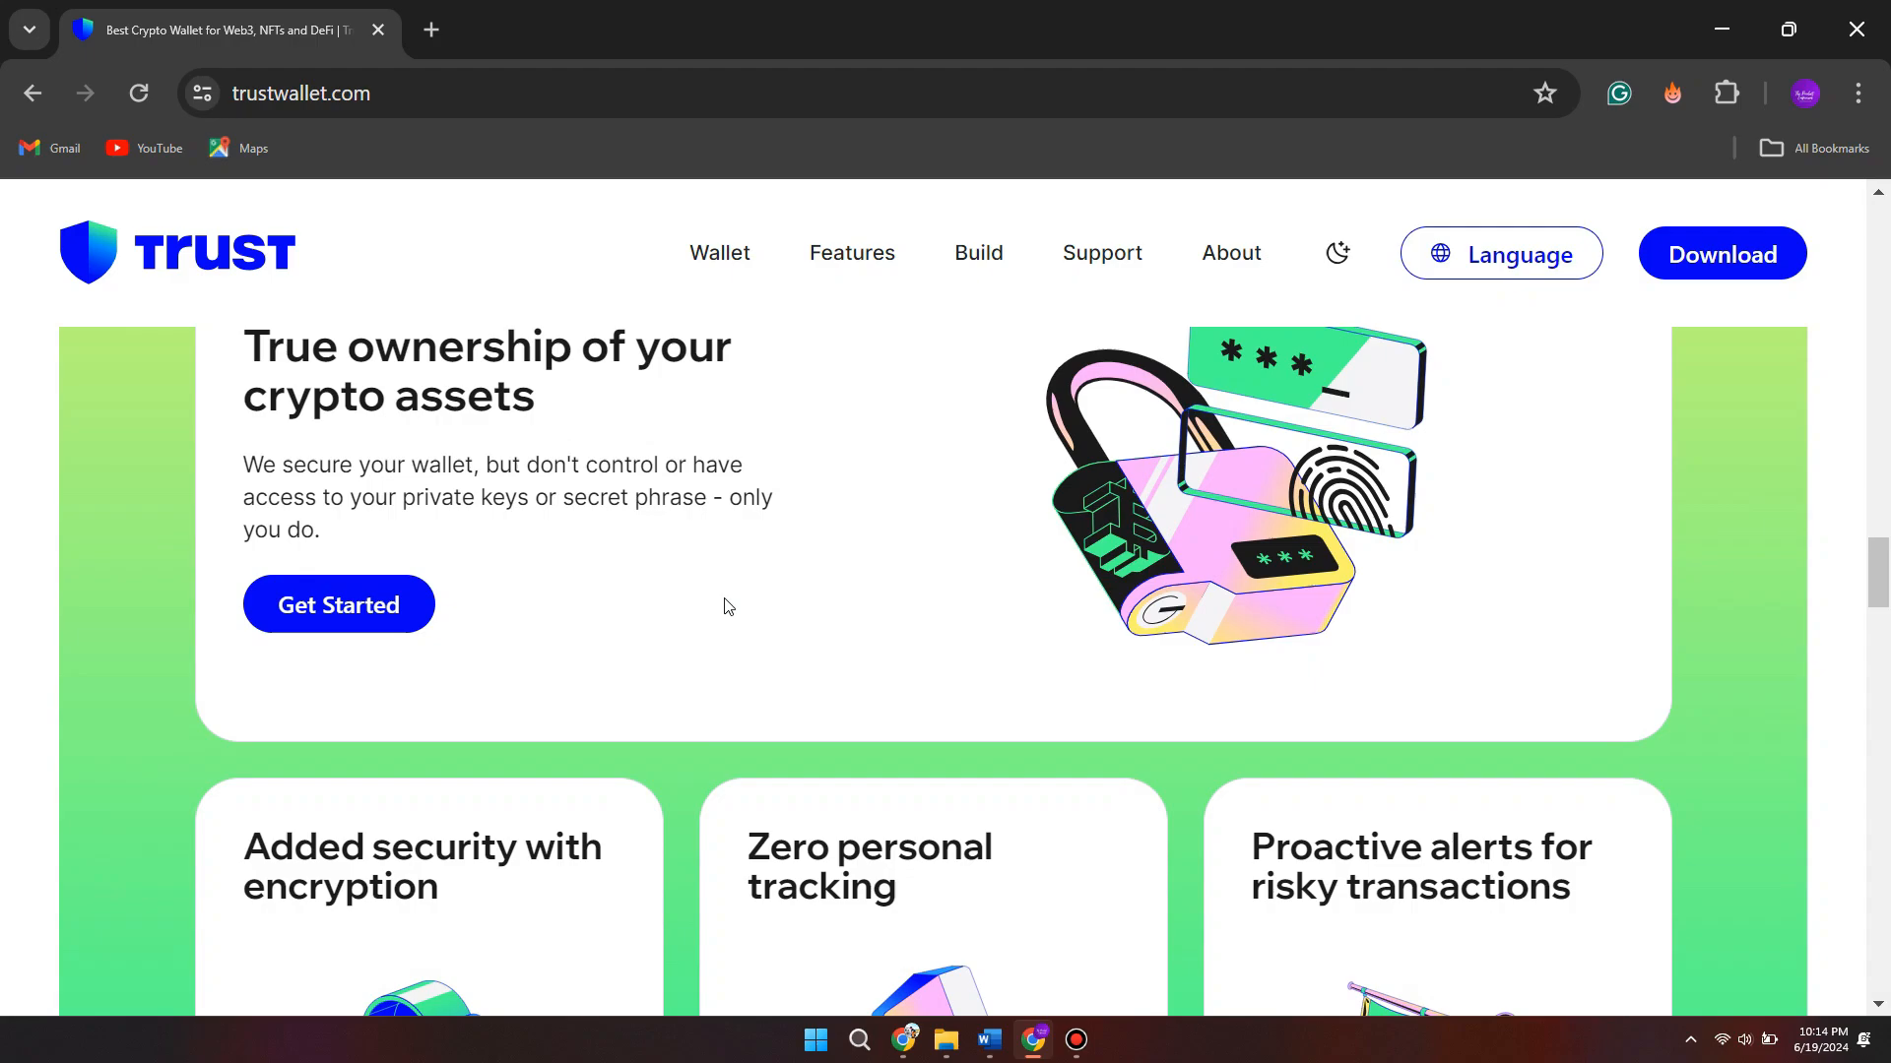
scroll("up", 3)
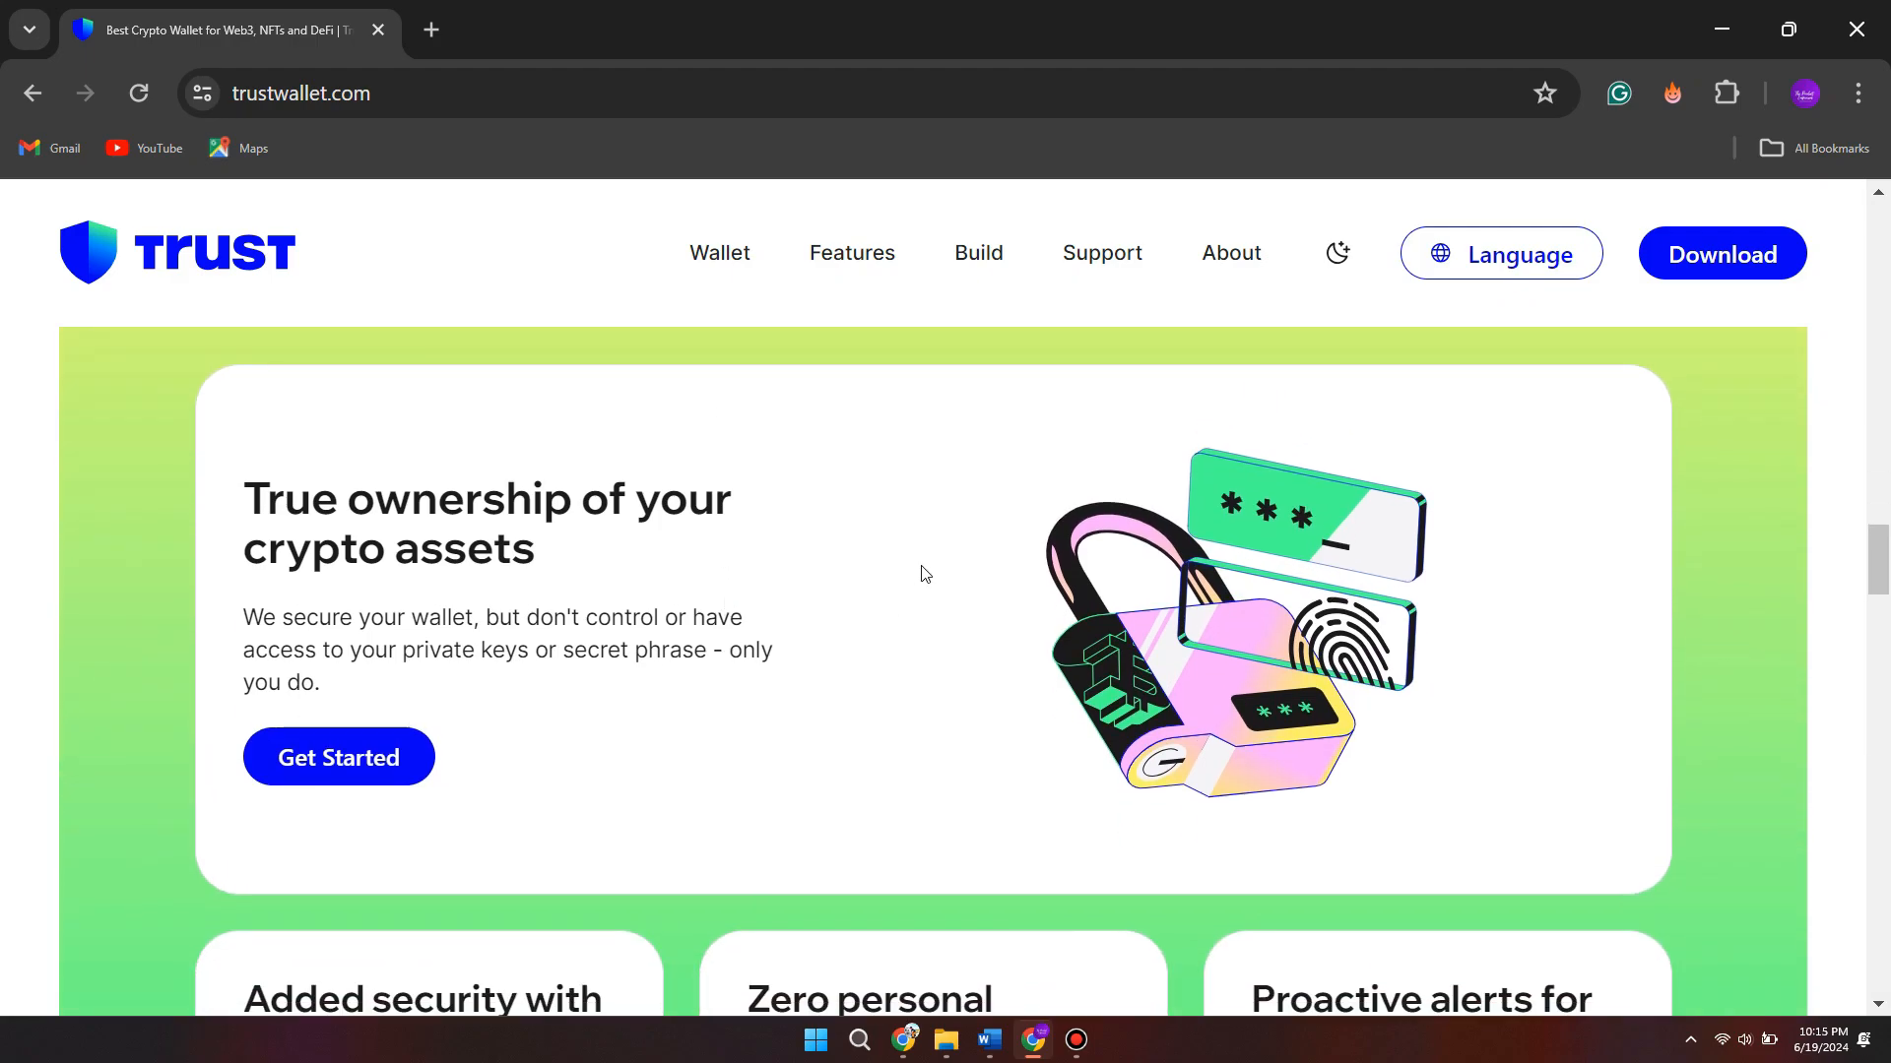